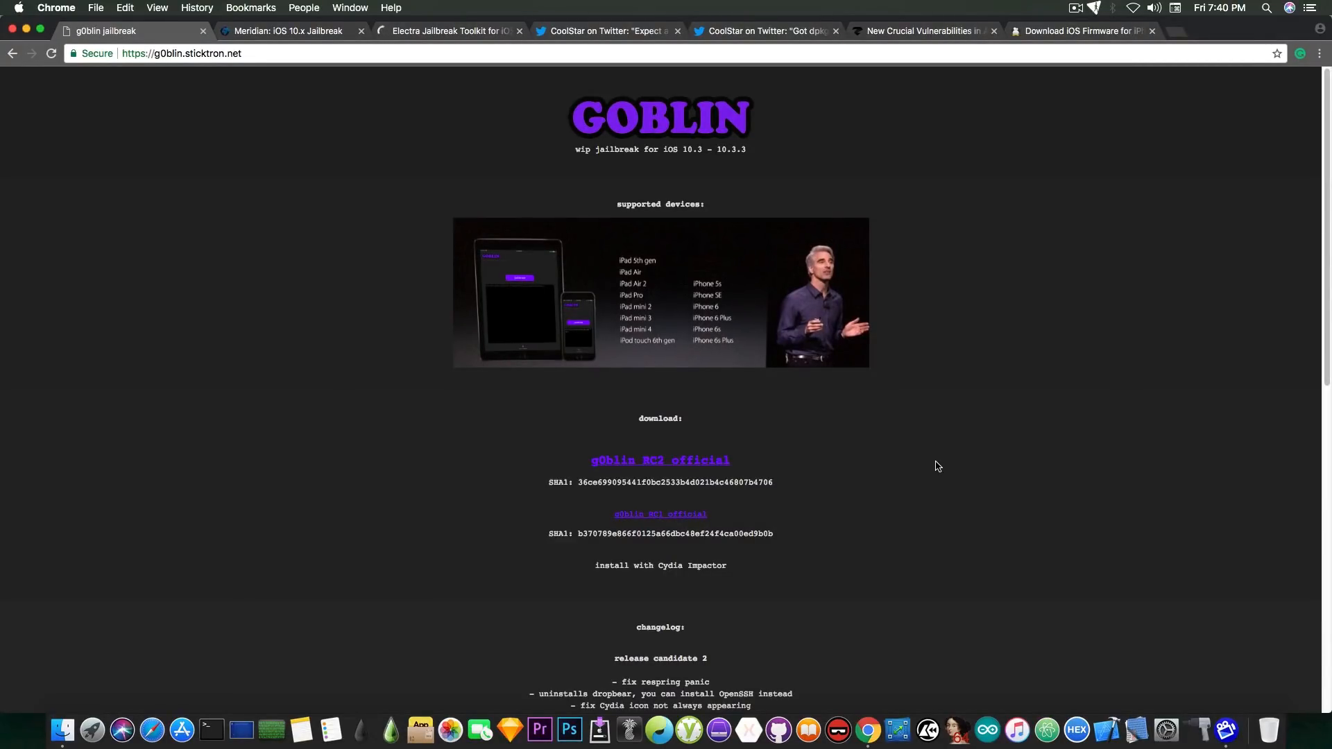
- Glance at the Meridian tab, then review the g0blin jailbreak page further down and back up
left_click(285, 30)
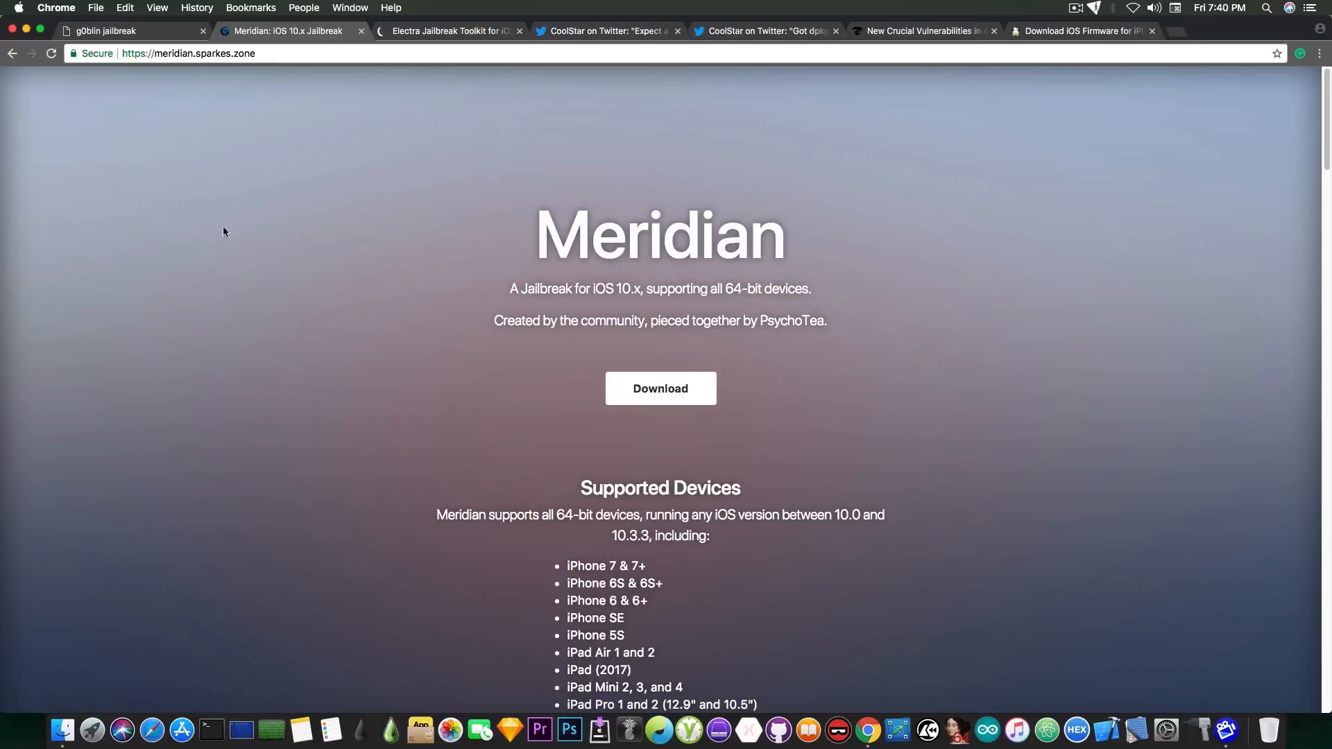
mouse_move(218, 259)
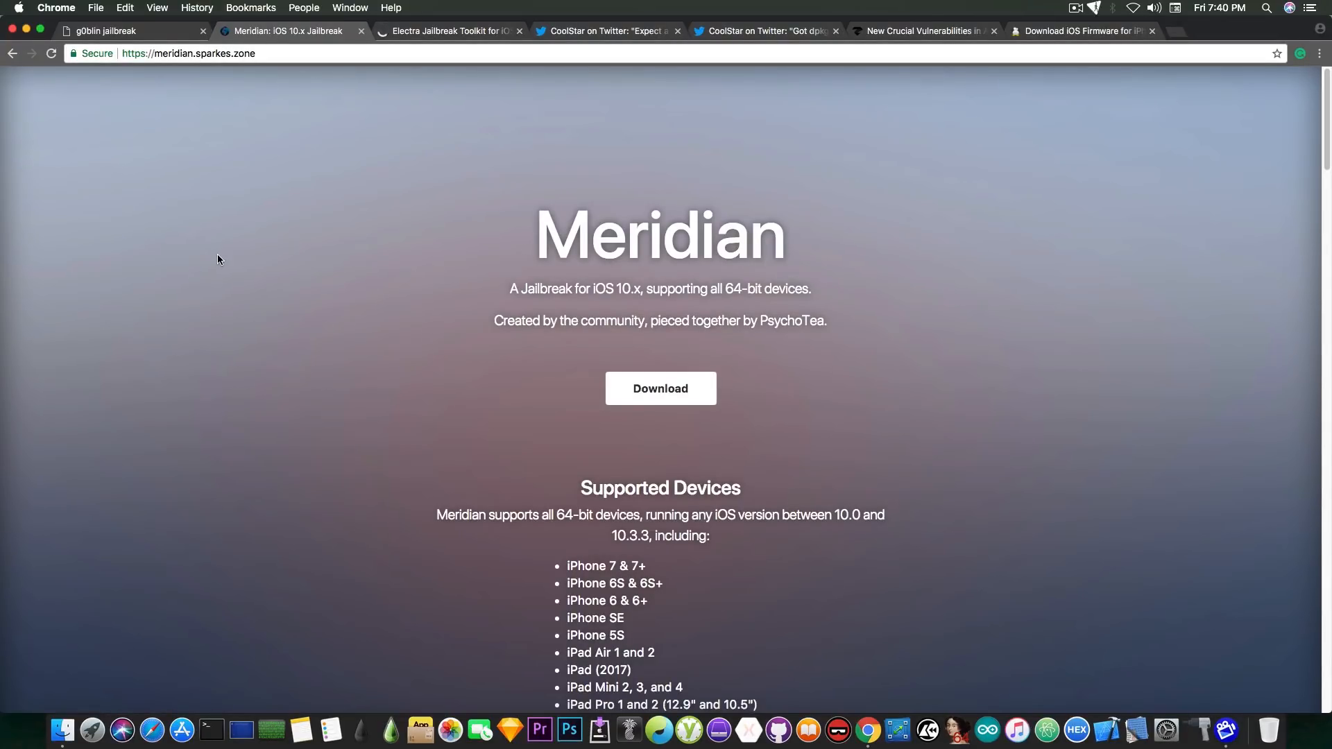
left_click(128, 31)
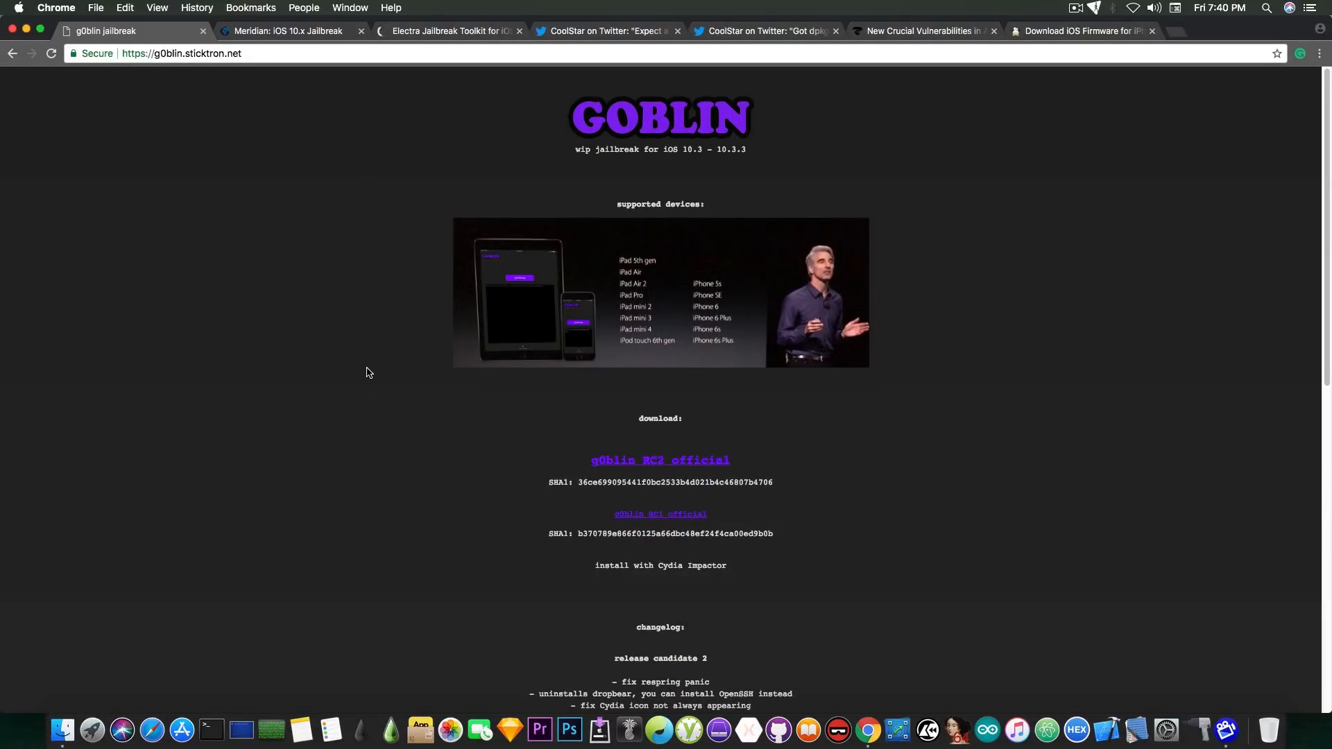
mouse_move(324, 360)
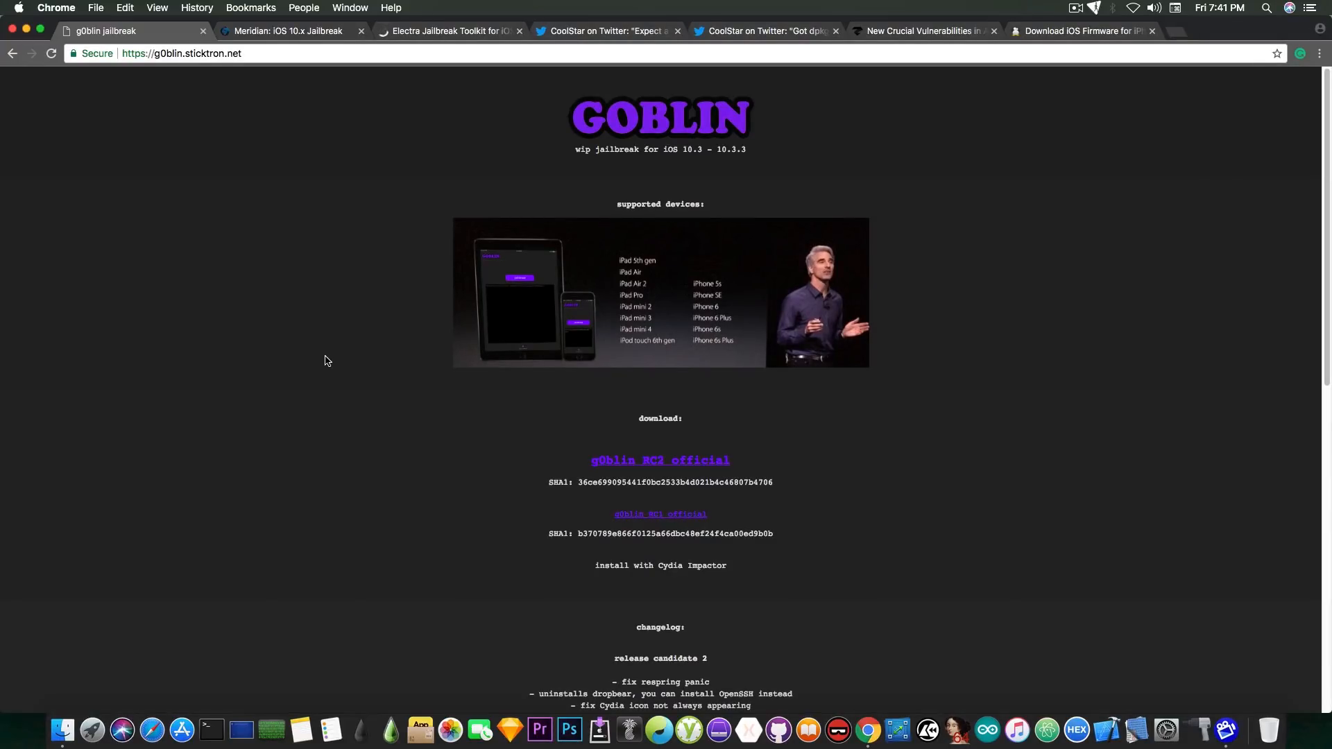
scroll("down", 3)
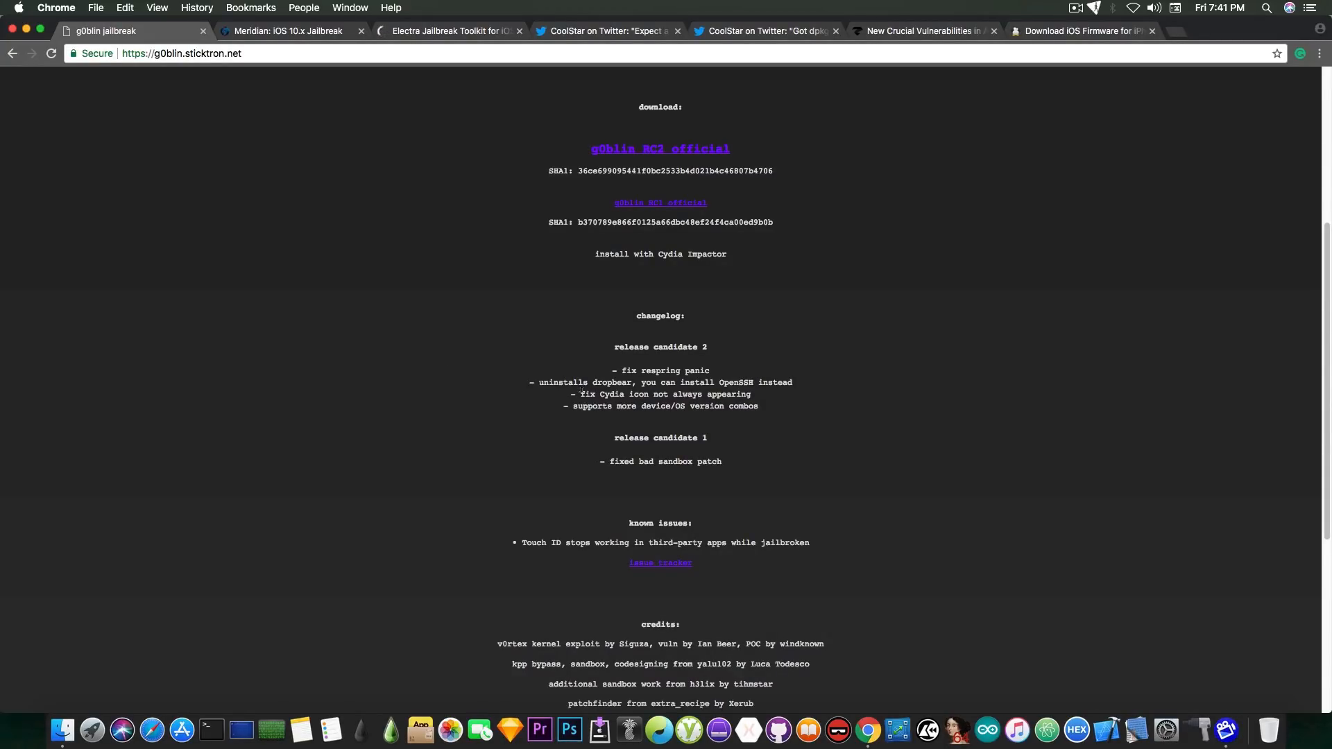
scroll("up", 3)
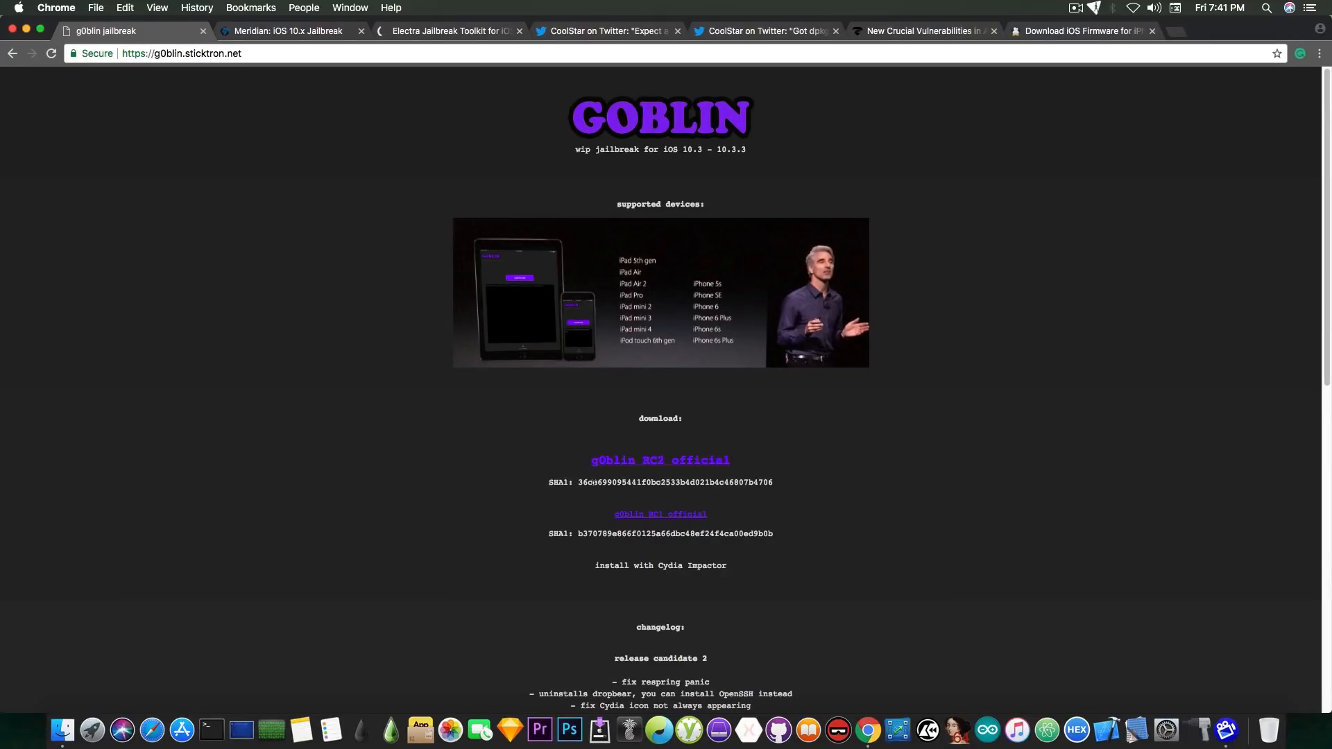
double_click(674, 483)
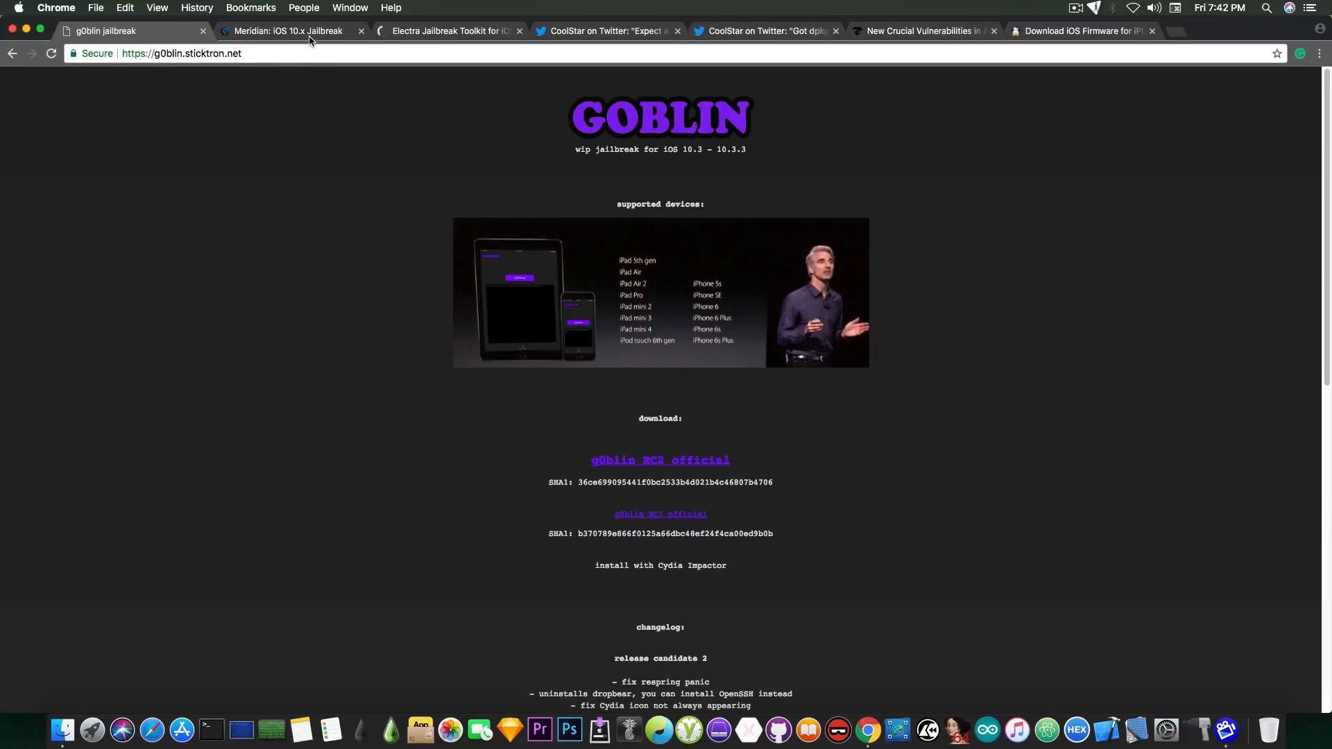
- Review the Meridian iOS 10.x page and reveal its public beta 1–6 download versions
left_click(289, 30)
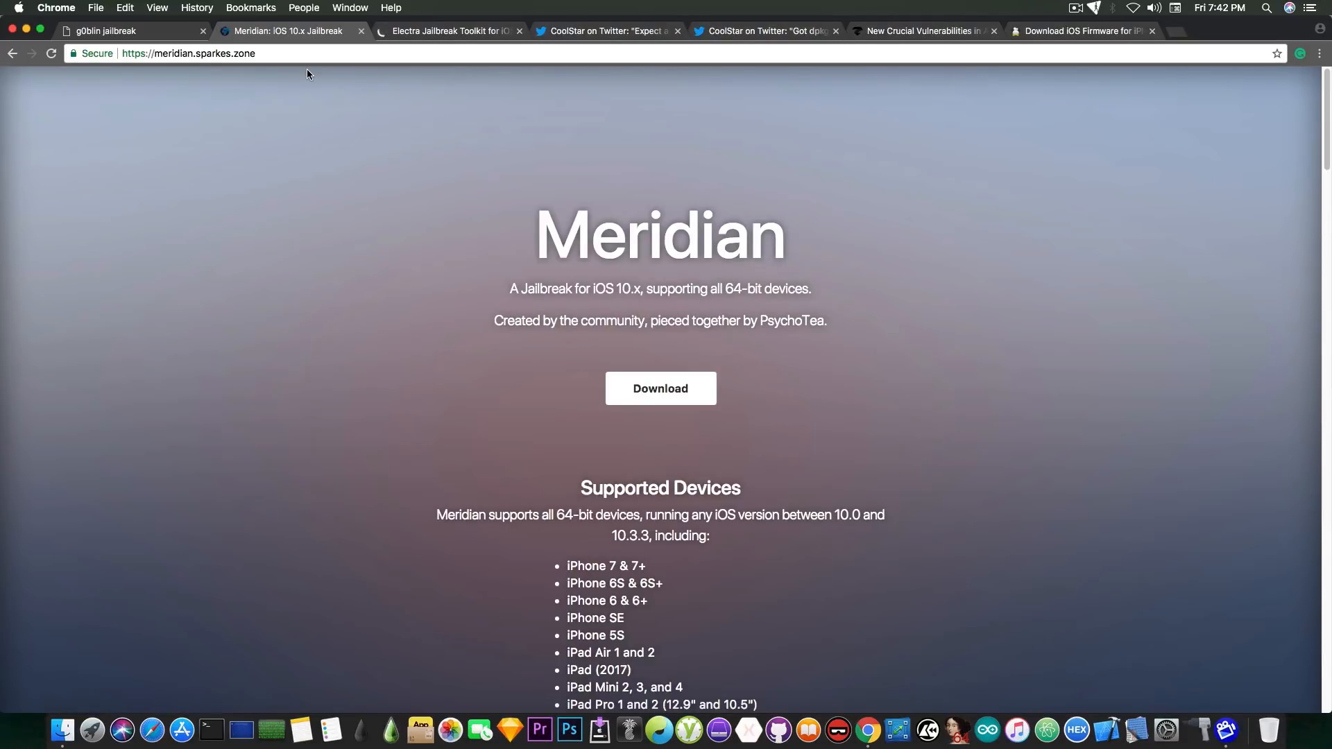
scroll("down", 3)
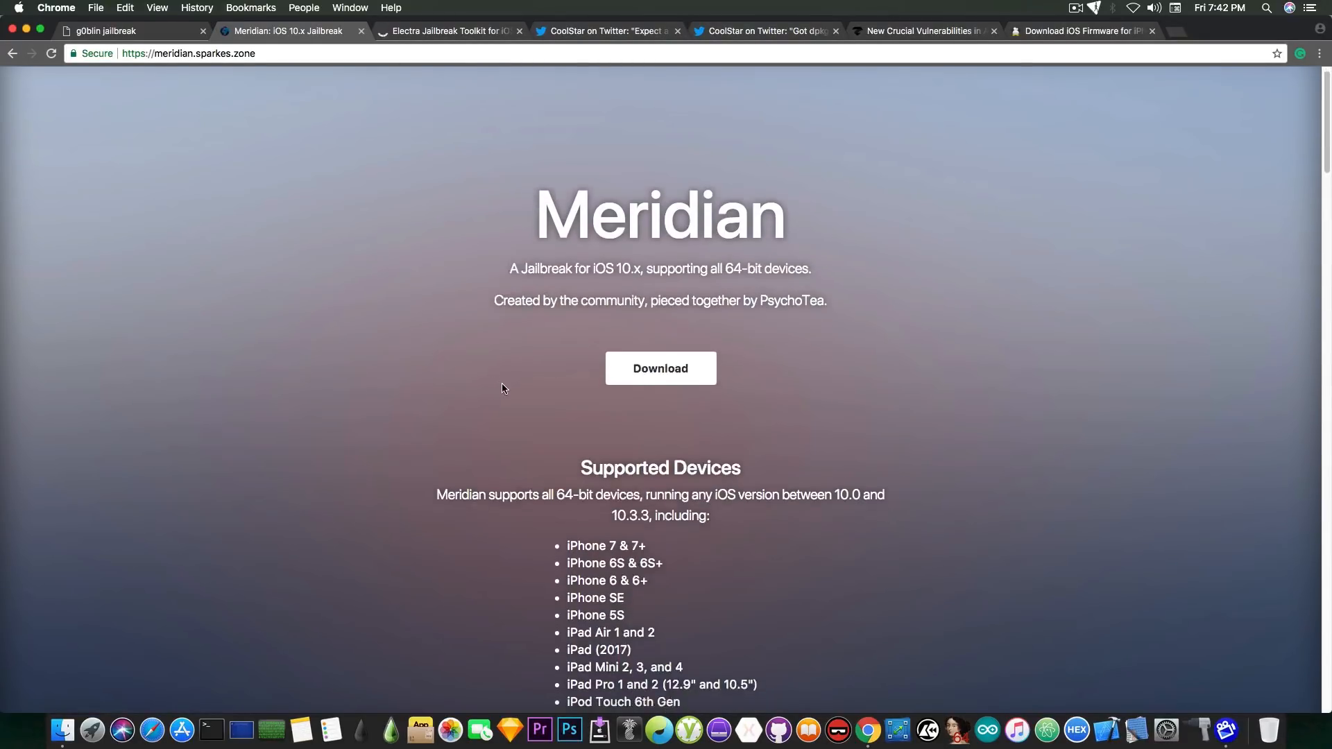
scroll("down", 3)
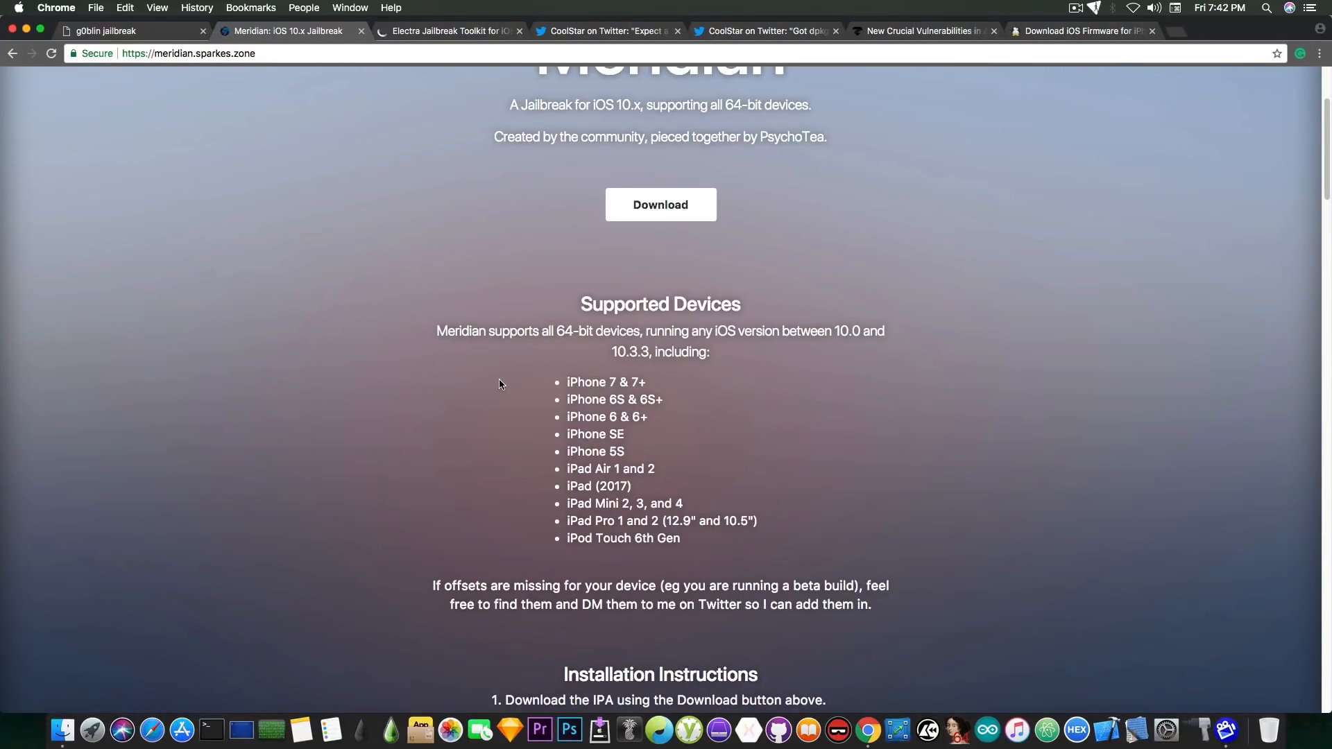
mouse_move(556, 319)
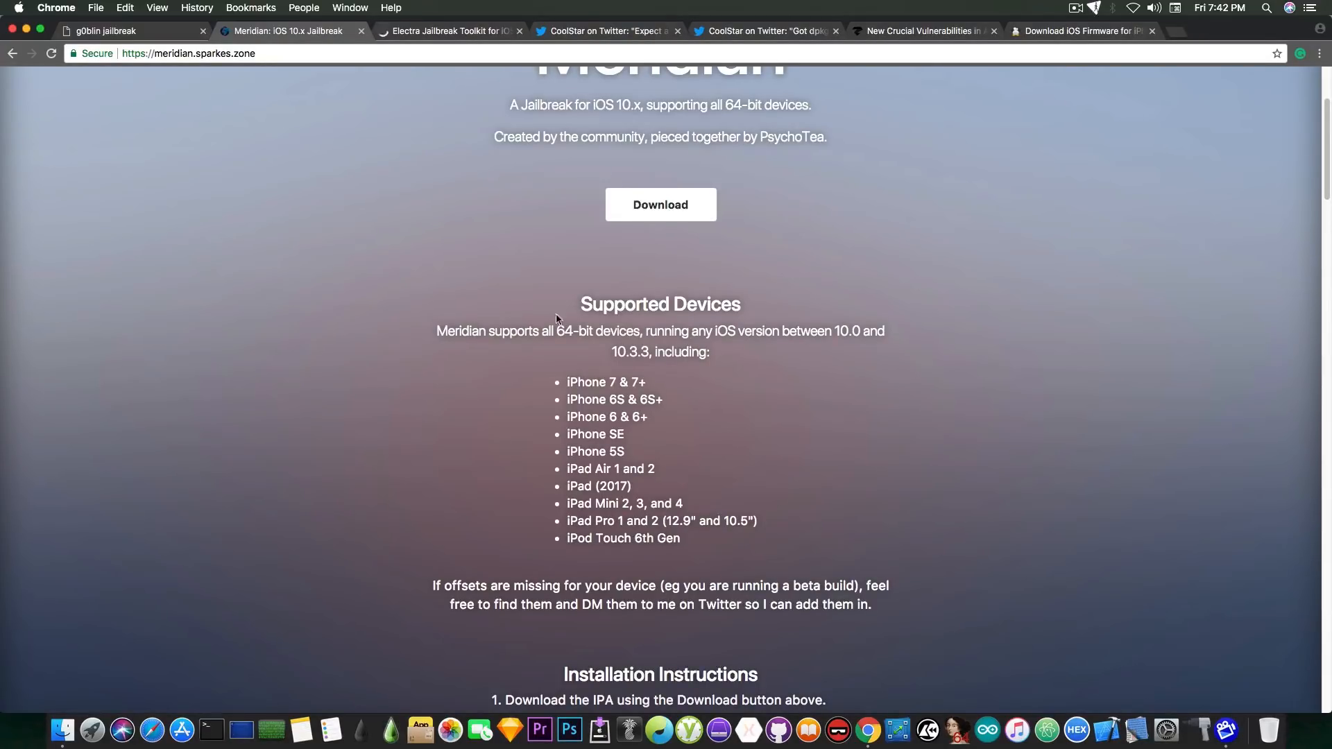
left_click(660, 204)
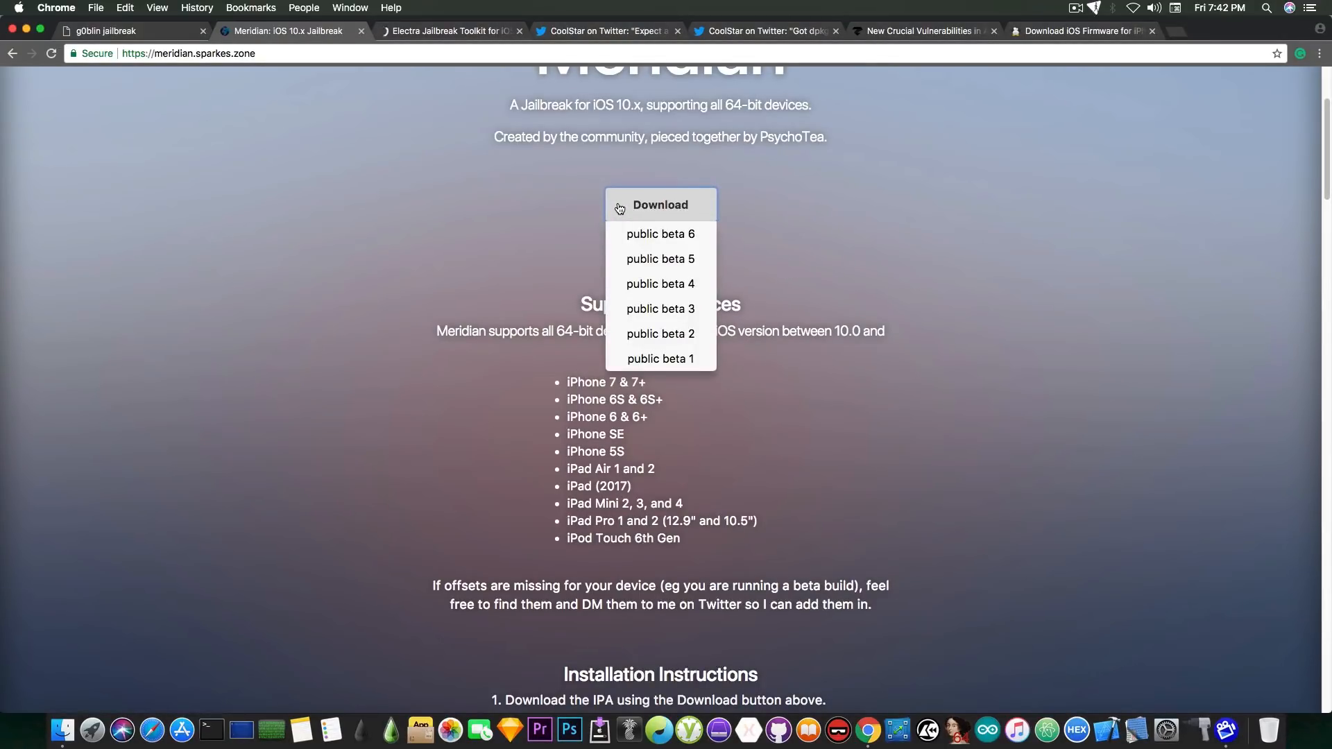
mouse_move(516, 211)
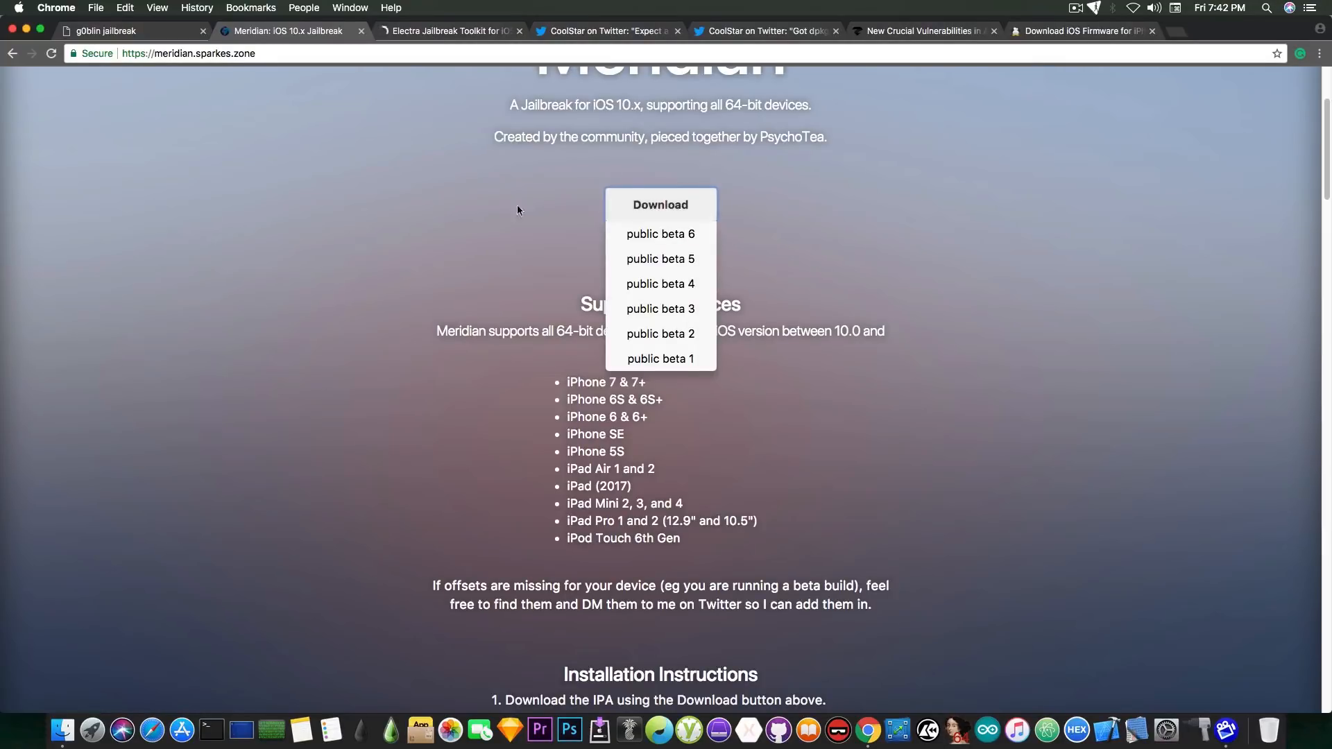
mouse_move(501, 213)
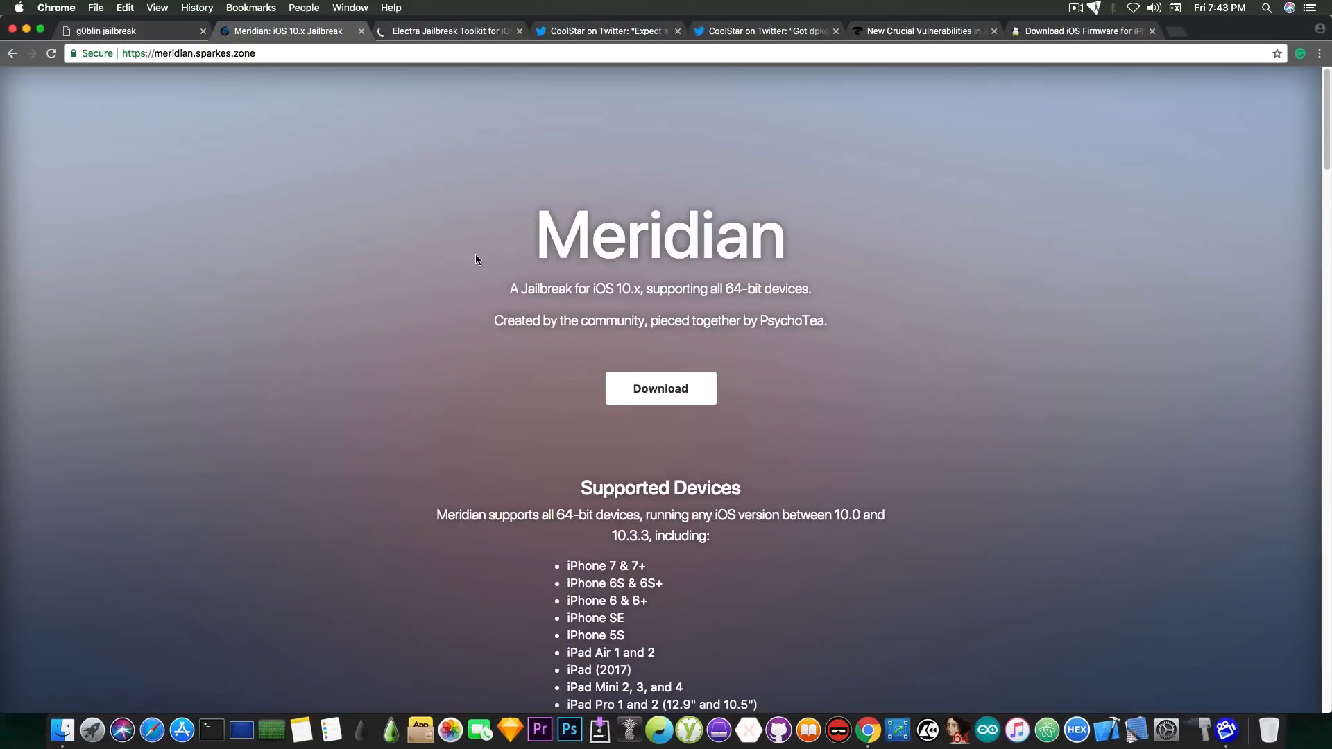
mouse_move(241, 91)
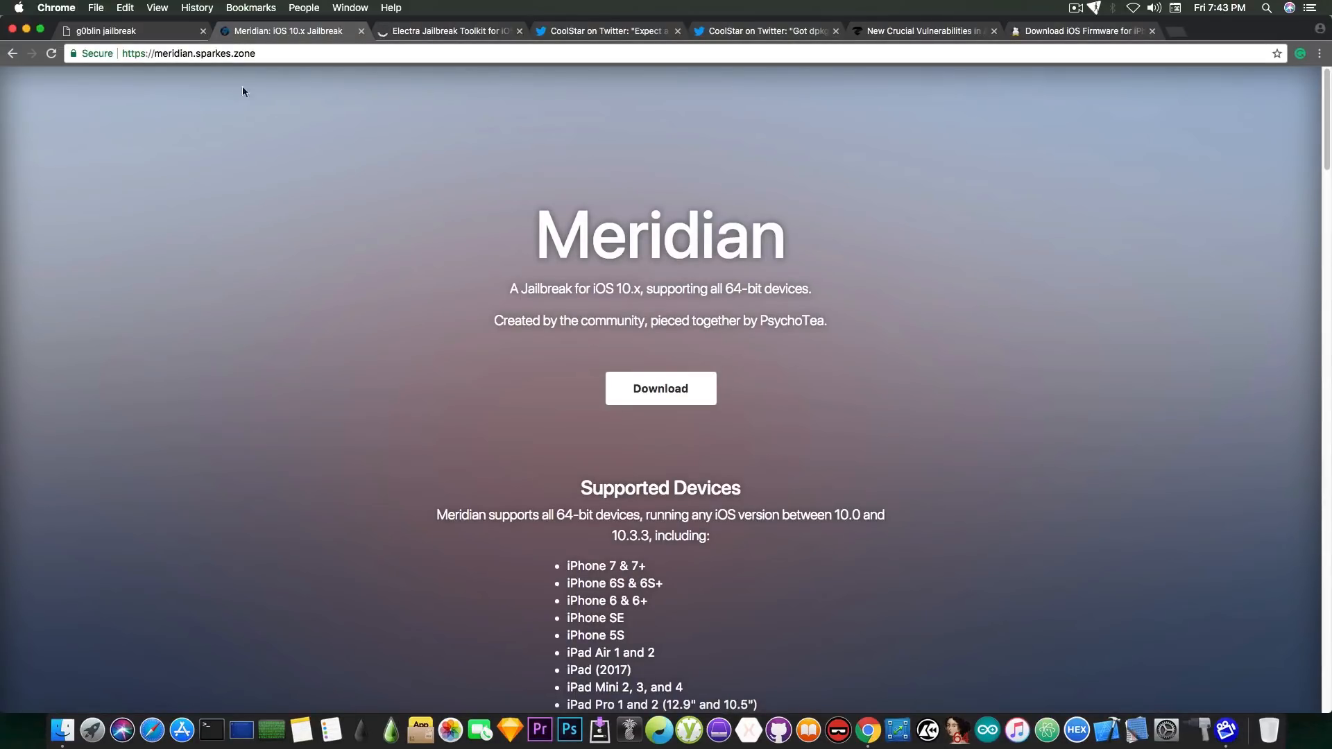
- Return briefly to the g0blin page, then move on to the Electra jailbreak tab
left_click(127, 30)
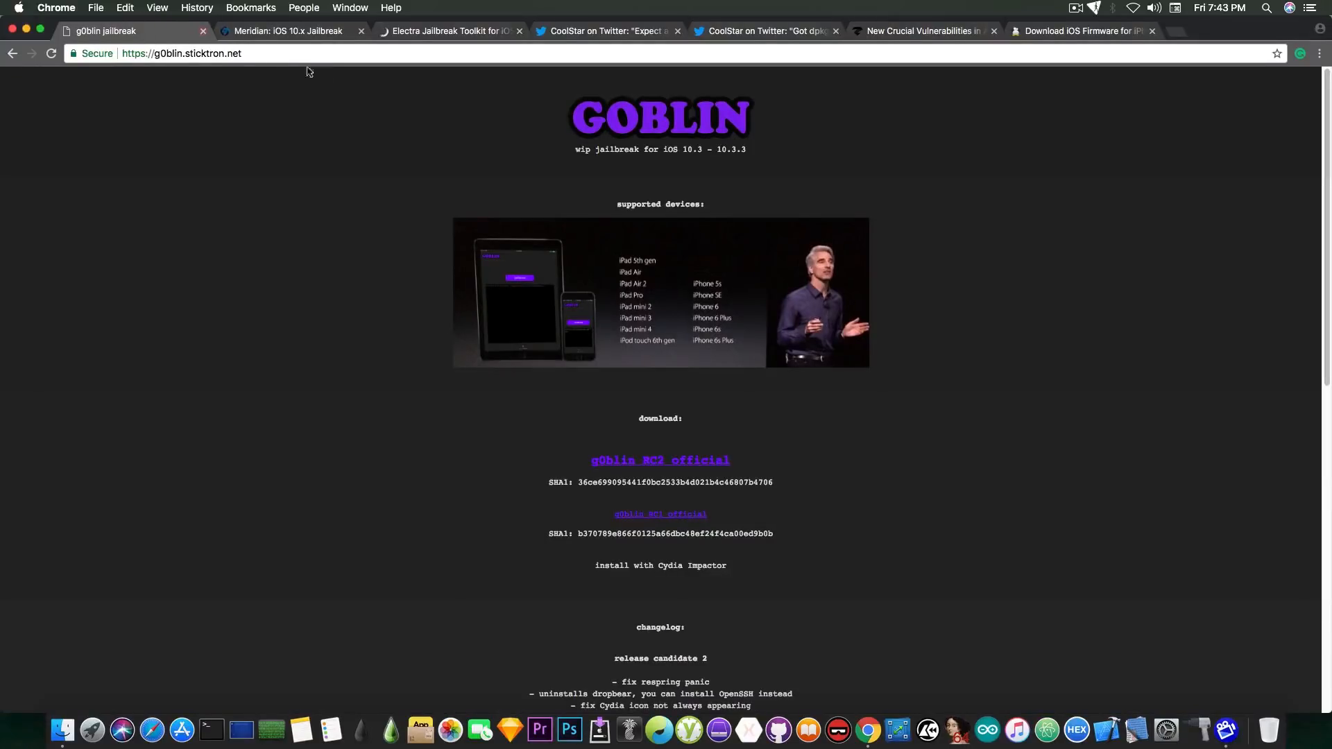
mouse_move(354, 91)
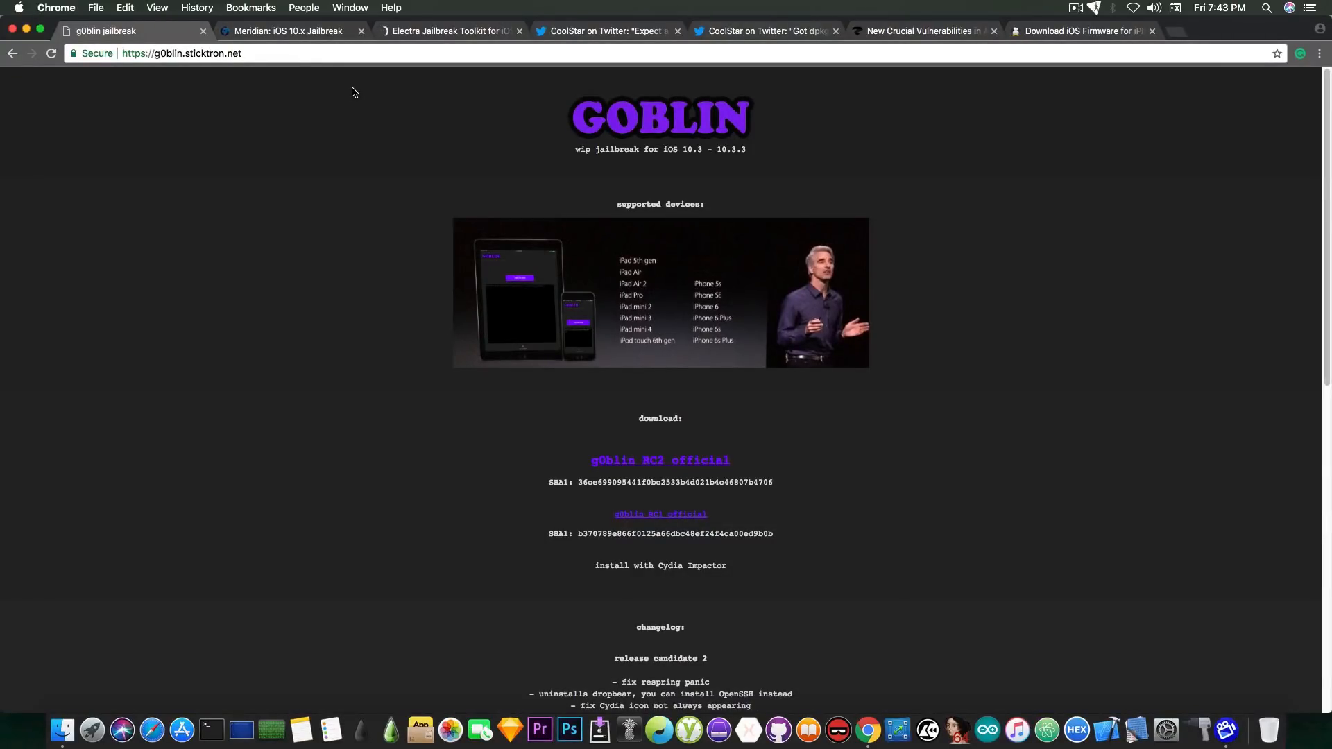
mouse_move(396, 67)
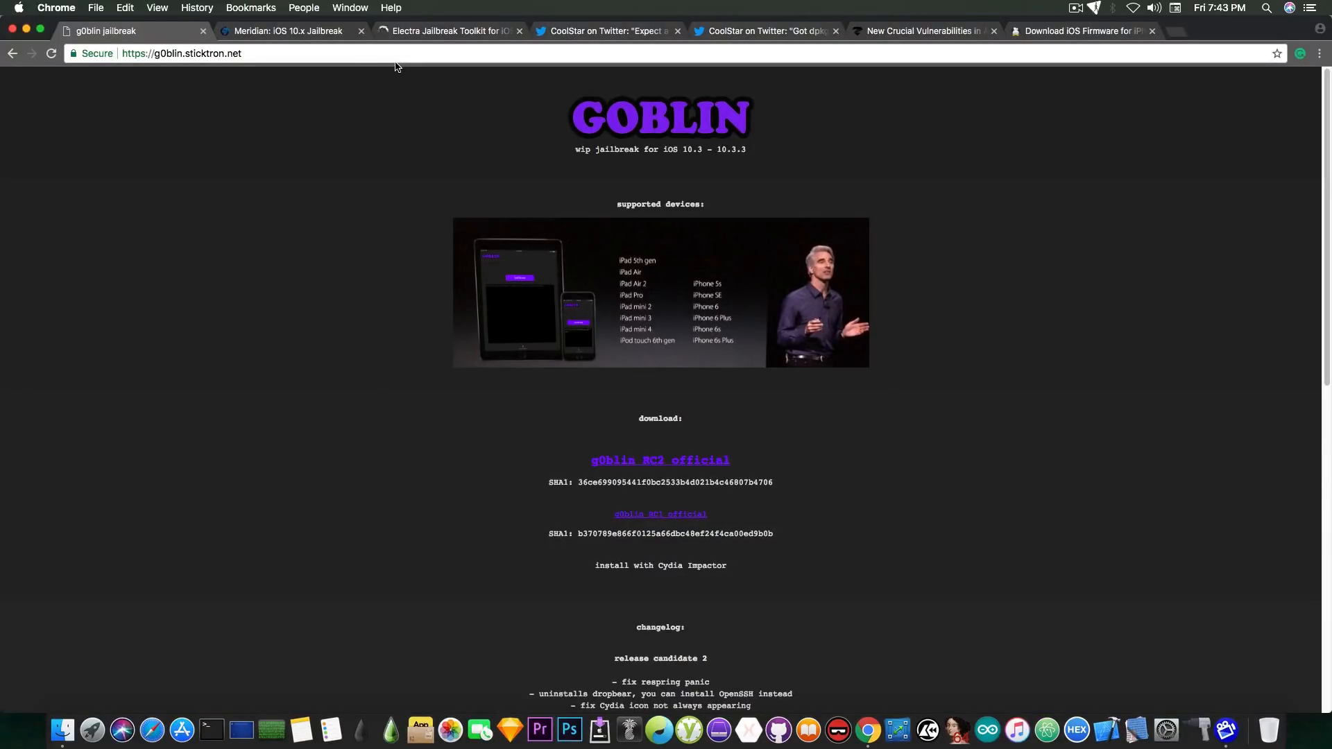
left_click(449, 30)
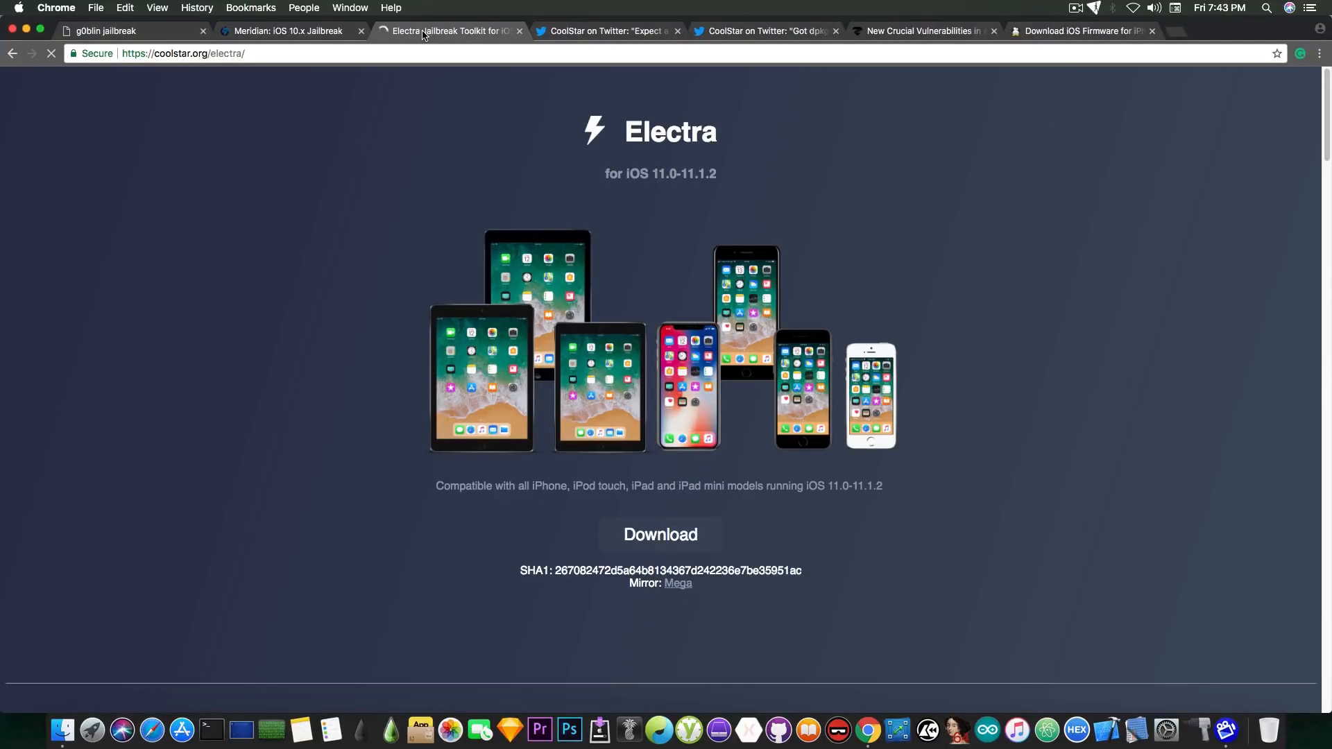
mouse_move(521, 137)
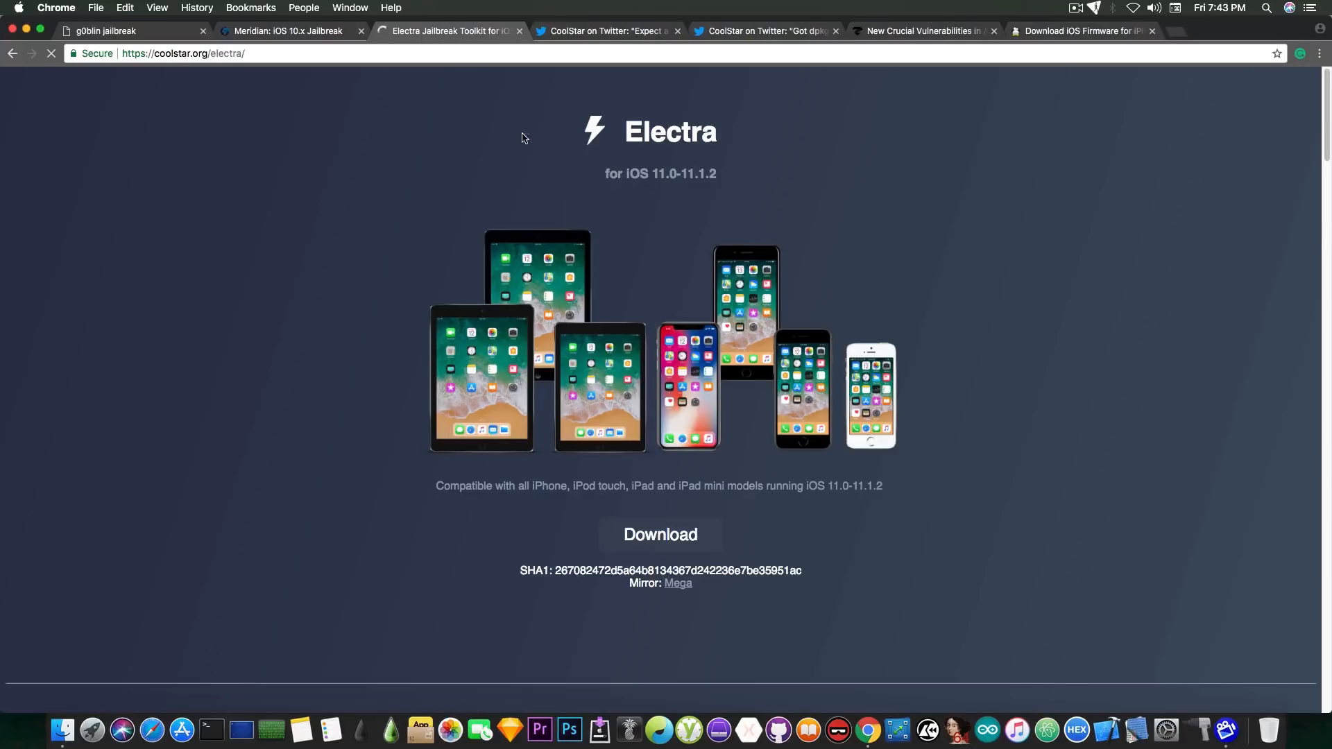
- Review Electra's Changelogs and Previous versions section, Beta 10 current and Beta 9 links
scroll("down", 3)
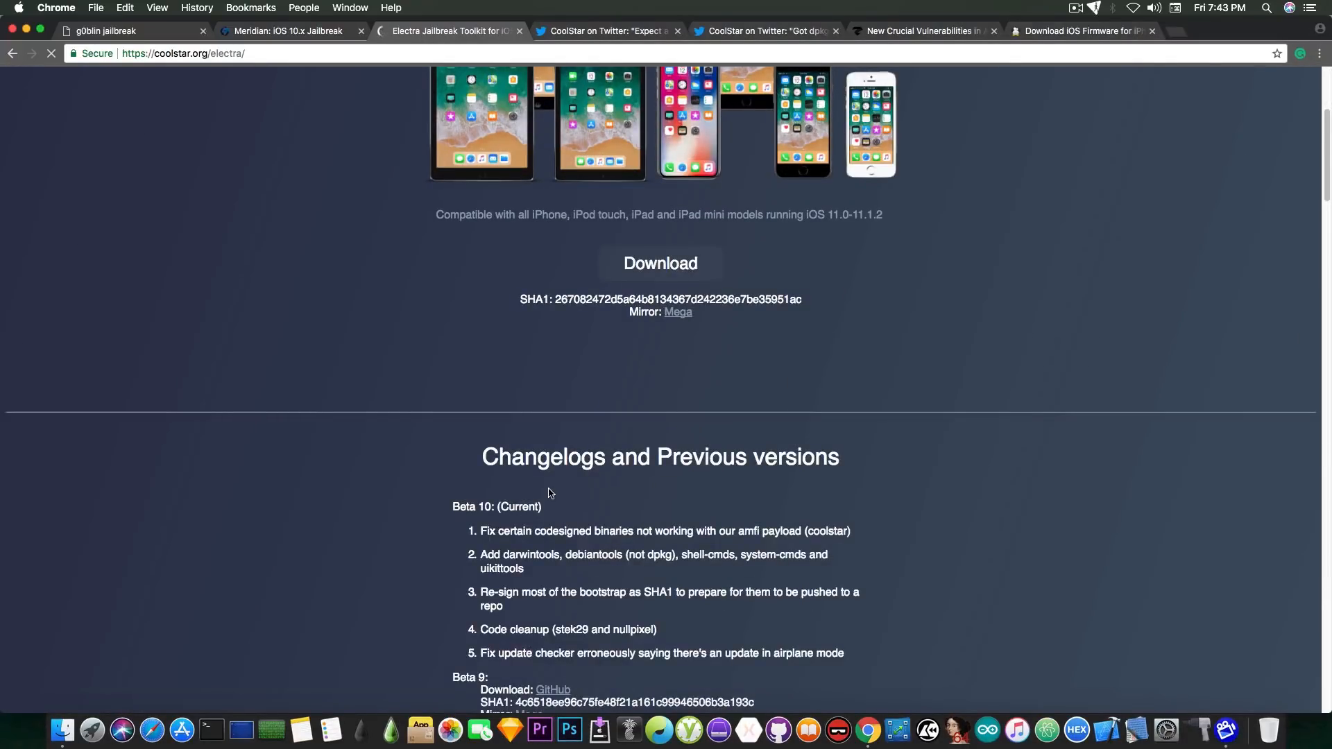
scroll("down", 3)
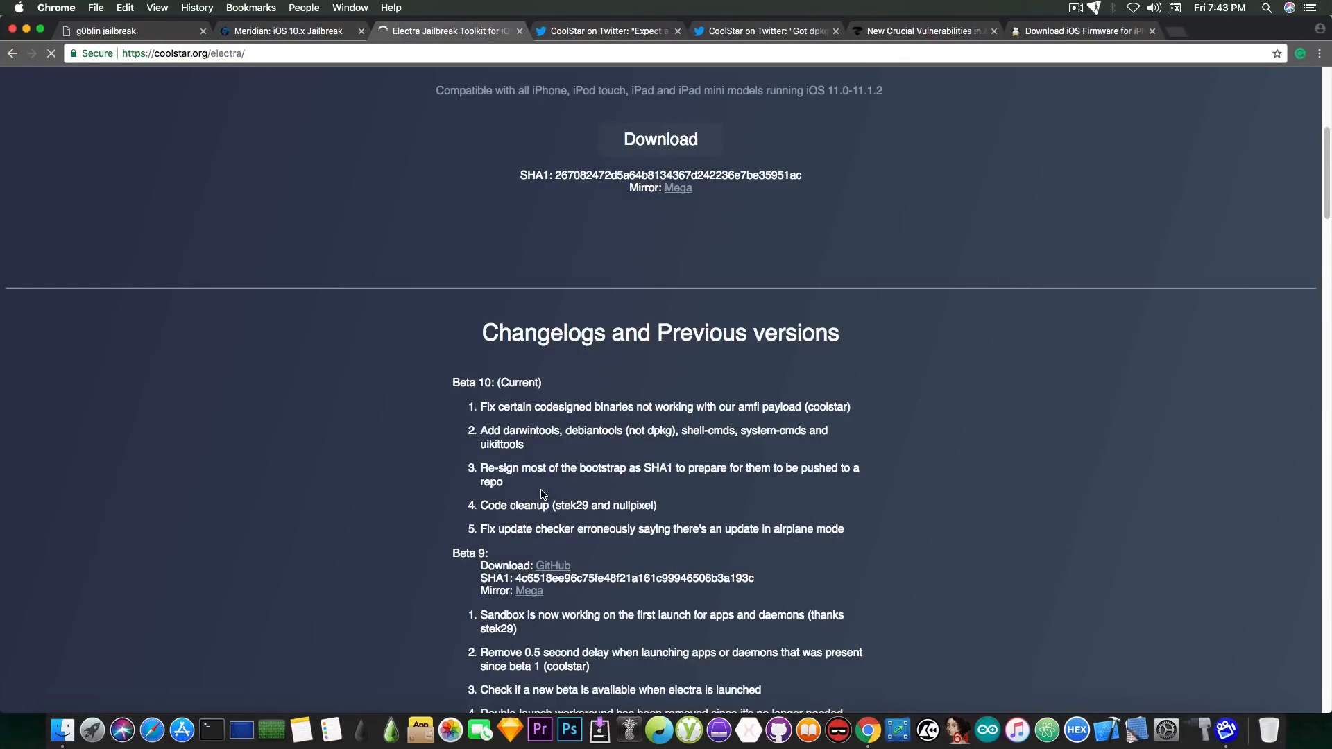
scroll("up", 3)
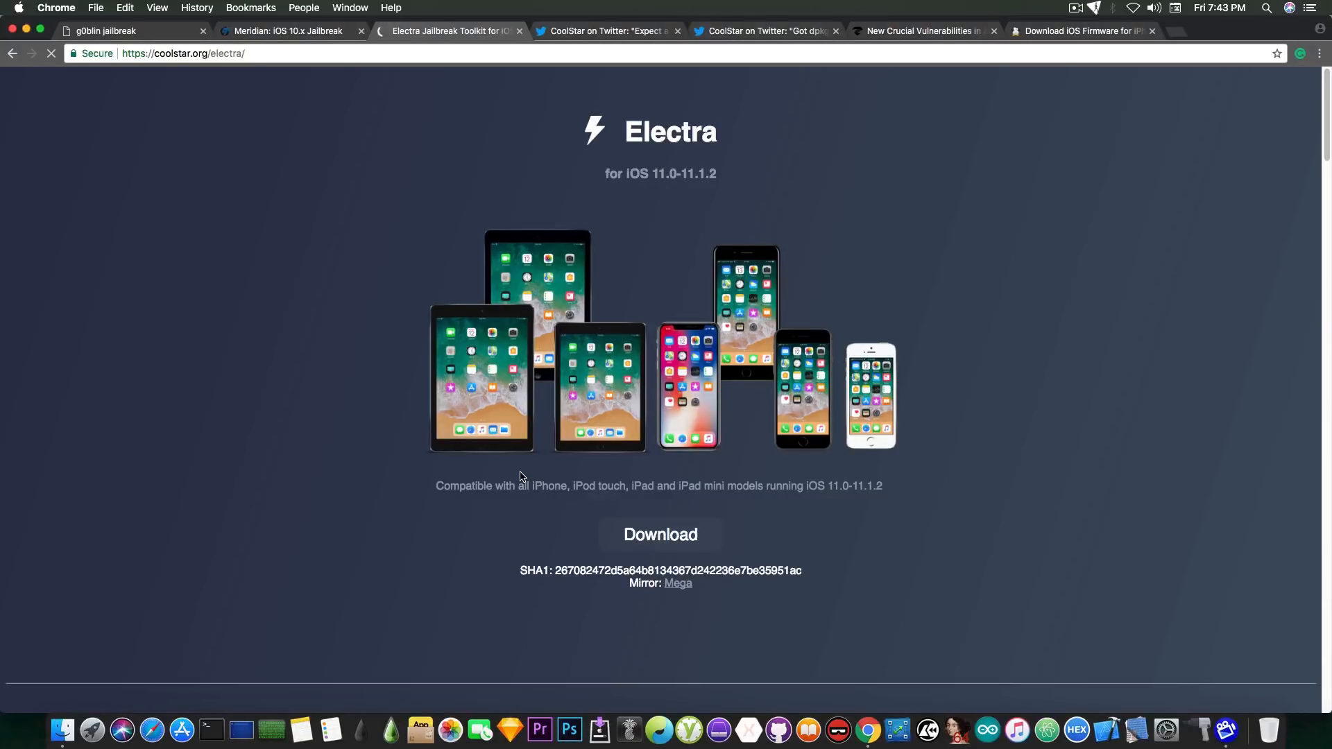
mouse_move(533, 404)
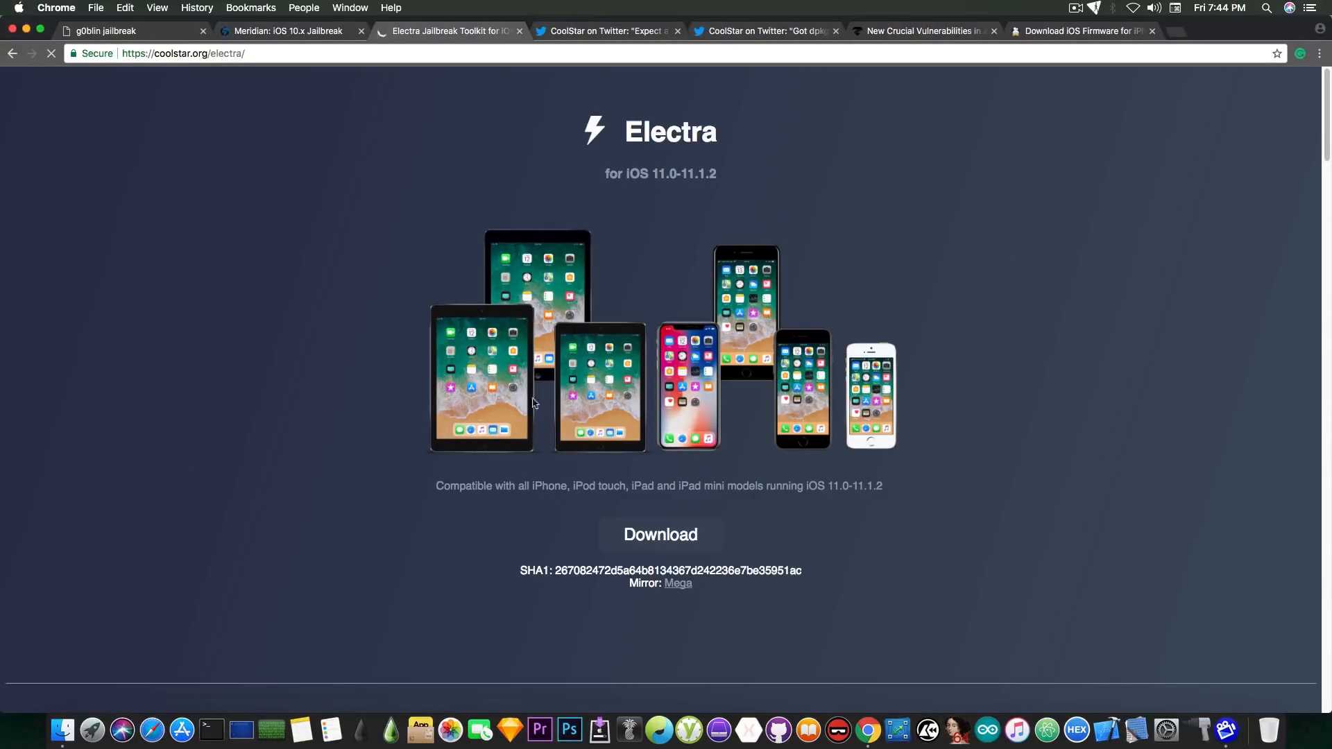
- View CoolStar's tweet promising a modified Cydia for Electra, then his second tweet
left_click(608, 30)
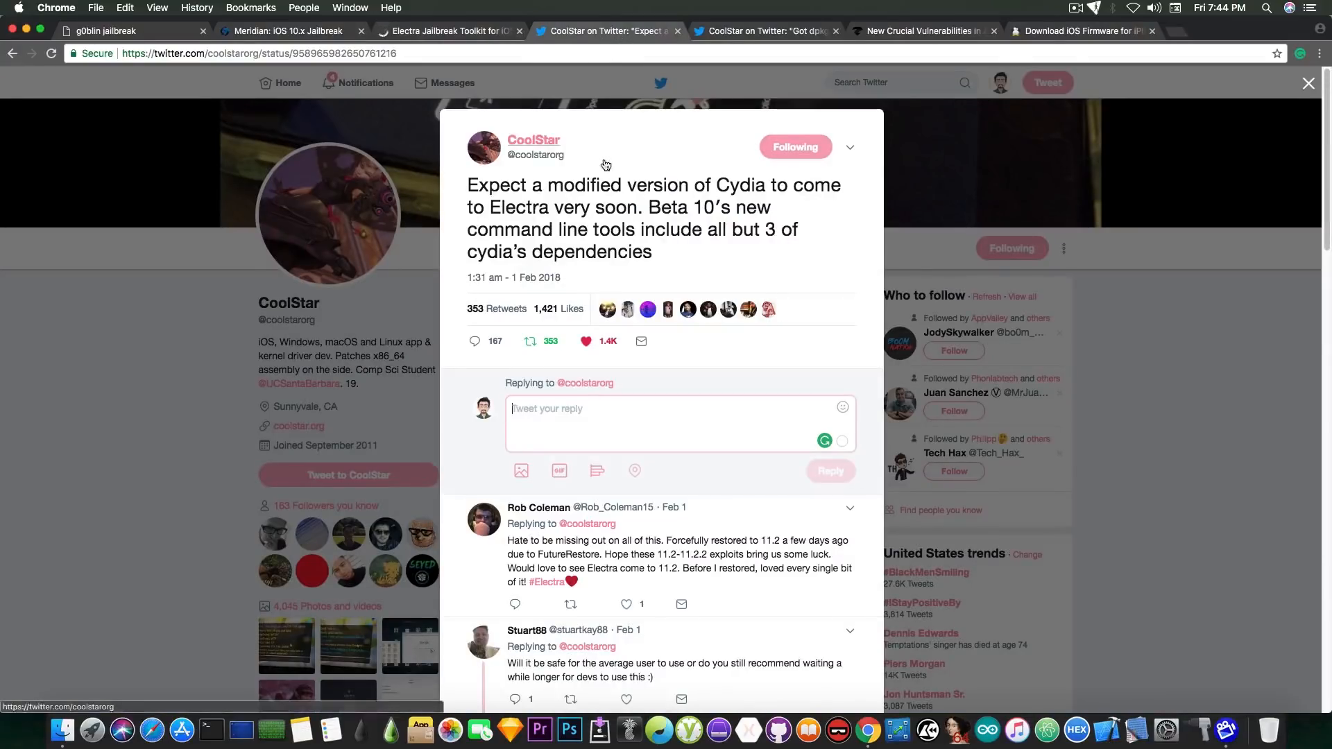
mouse_move(941, 85)
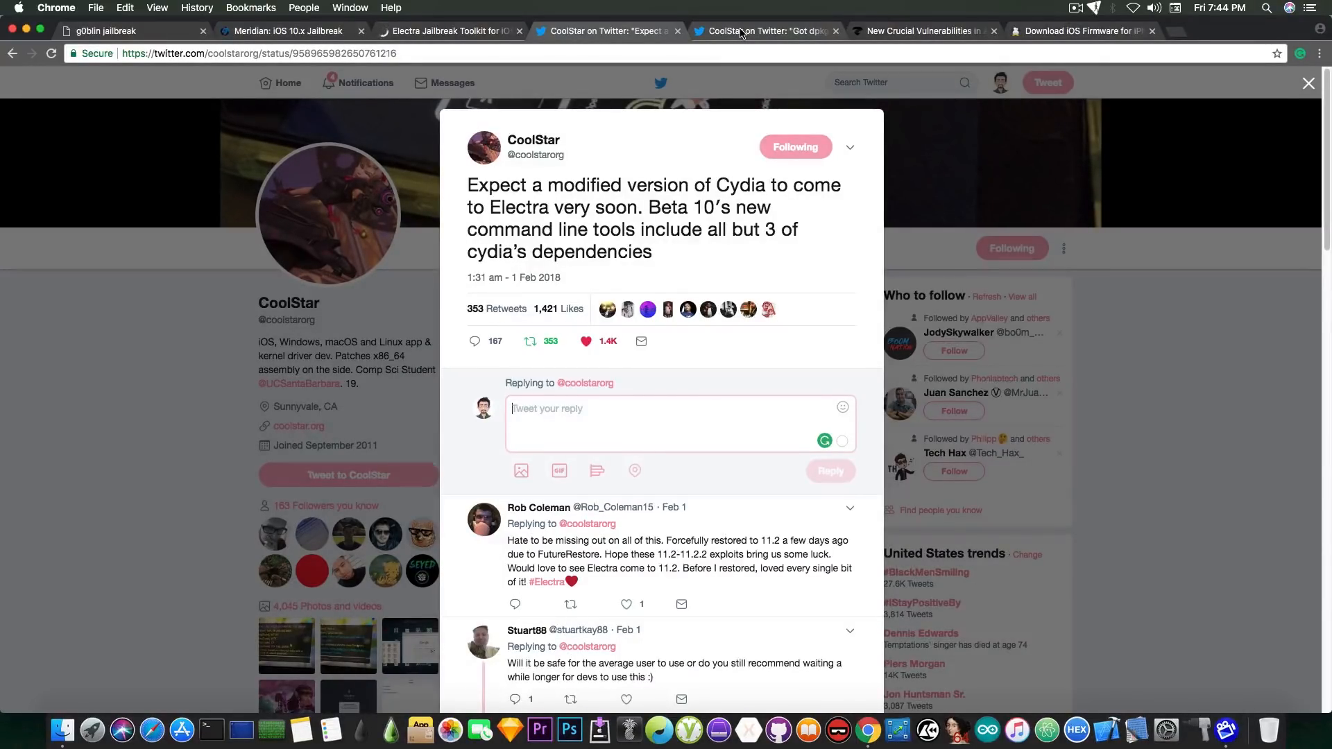
left_click(765, 31)
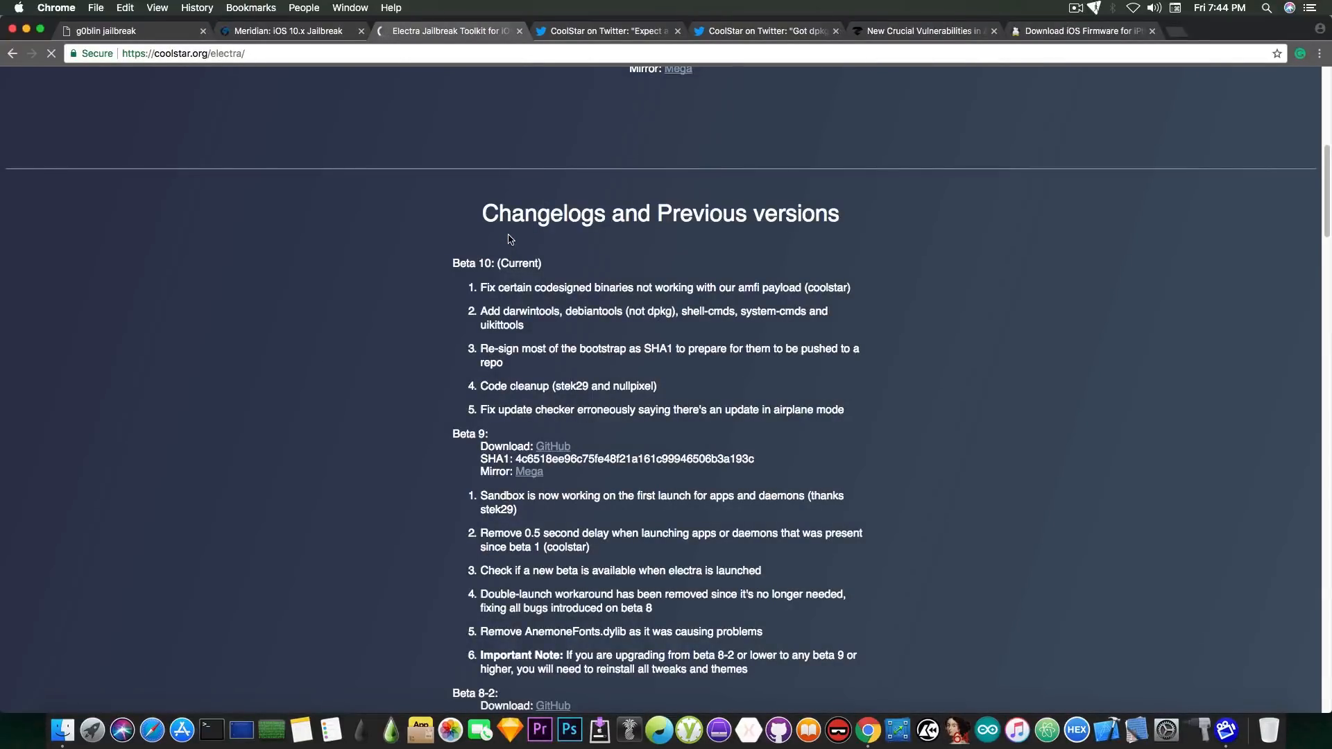
scroll("up", 3)
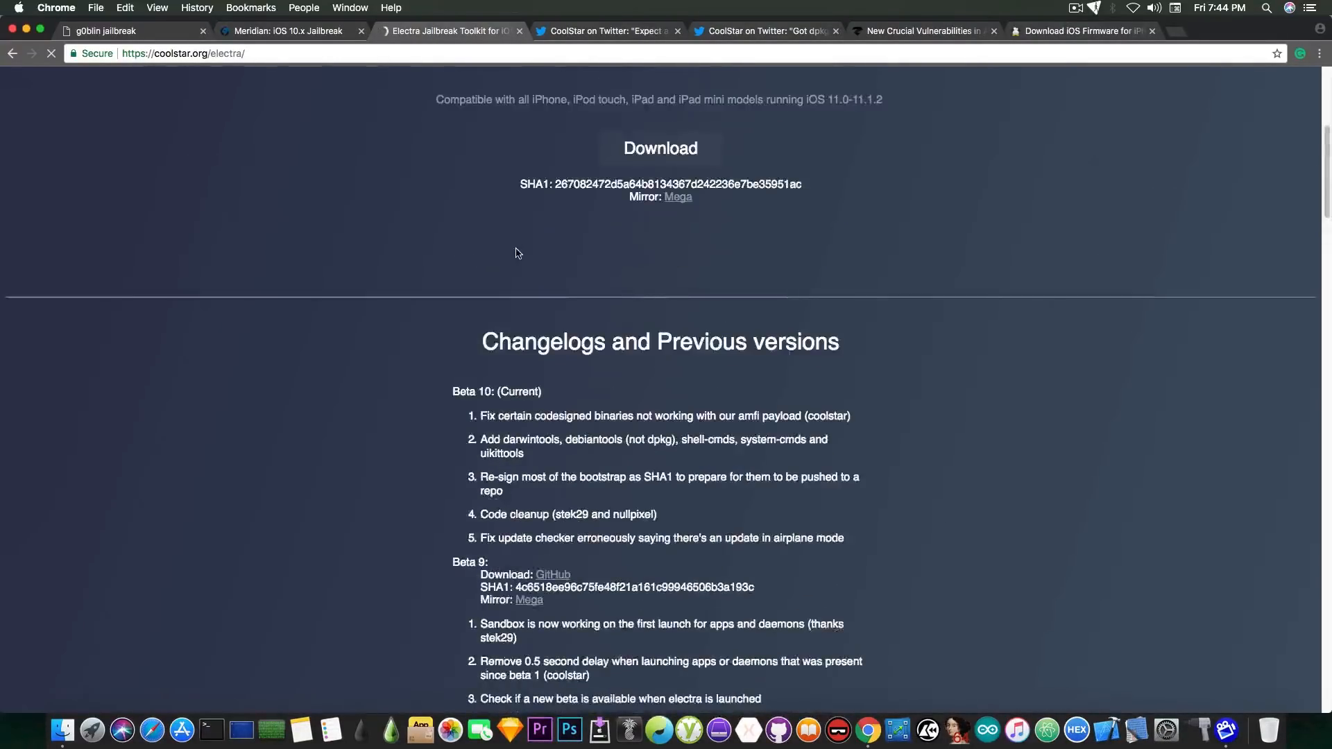
scroll("up", 3)
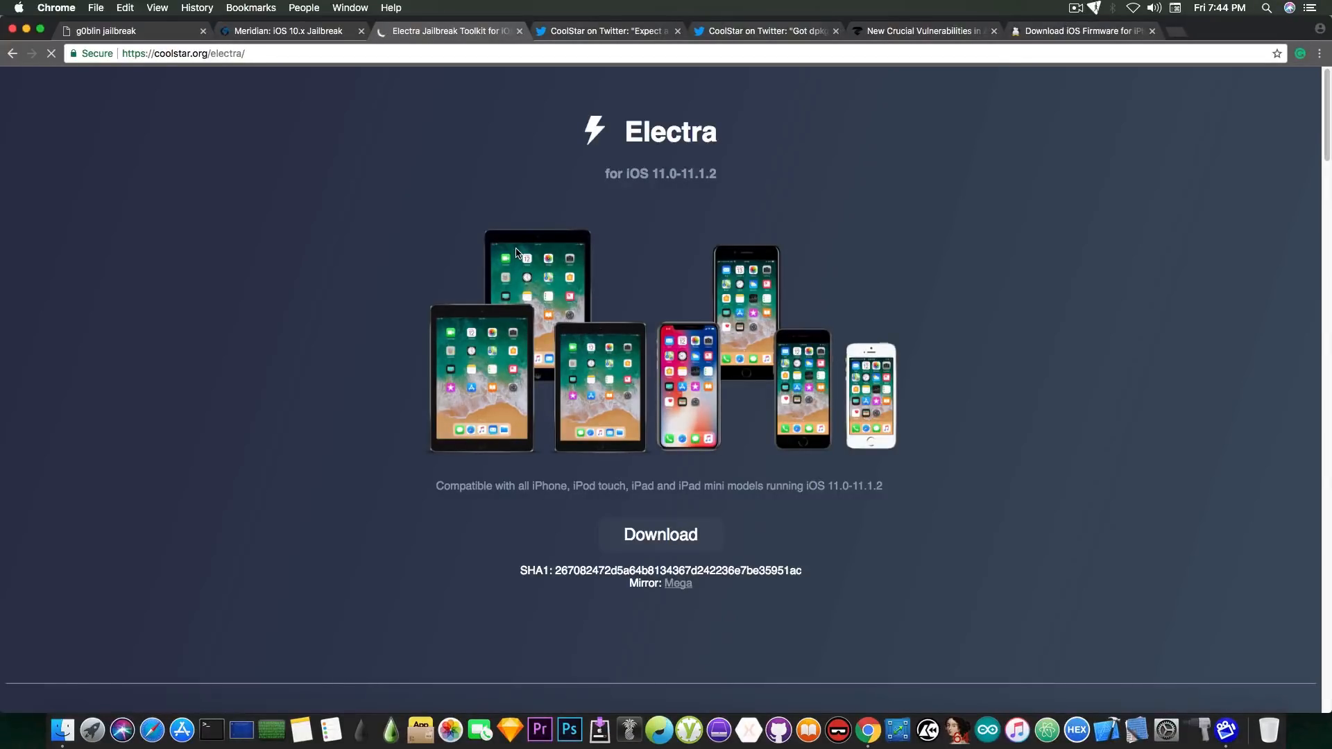
mouse_move(308, 80)
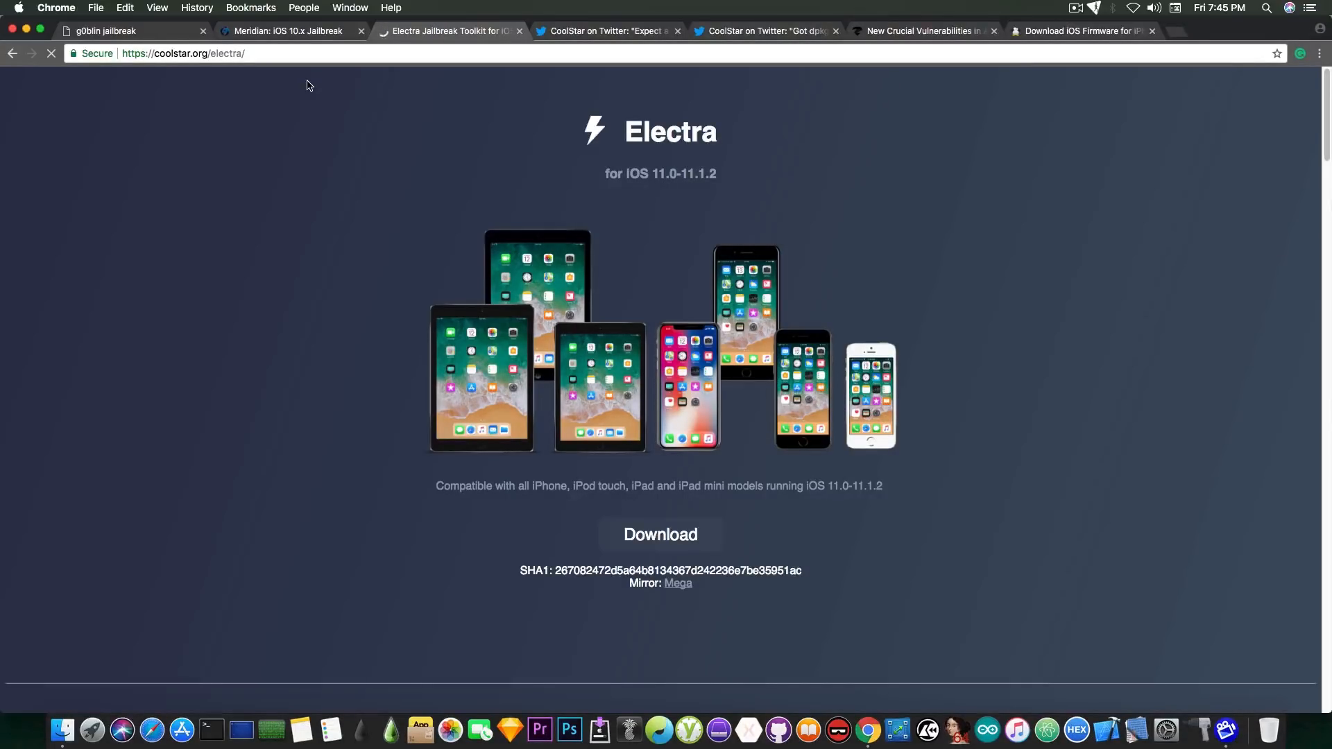
scroll("down", 3)
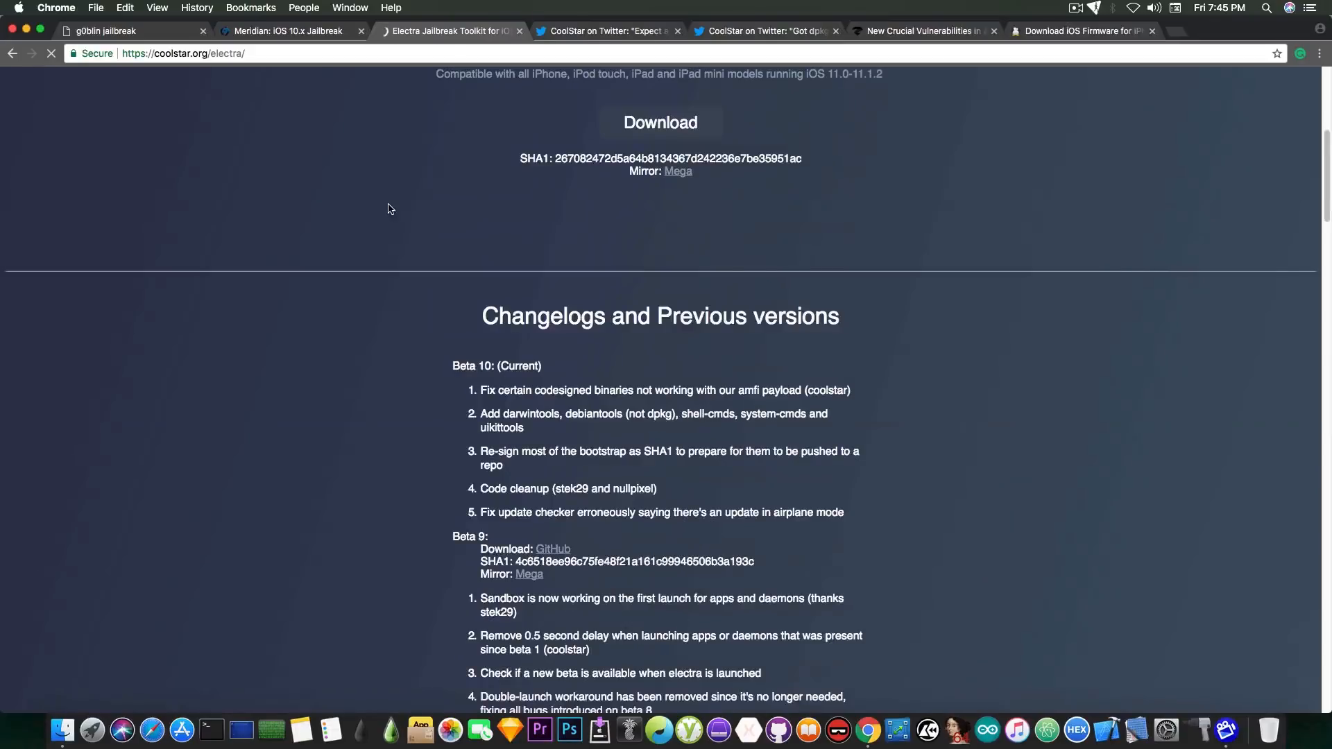
scroll("down", 3)
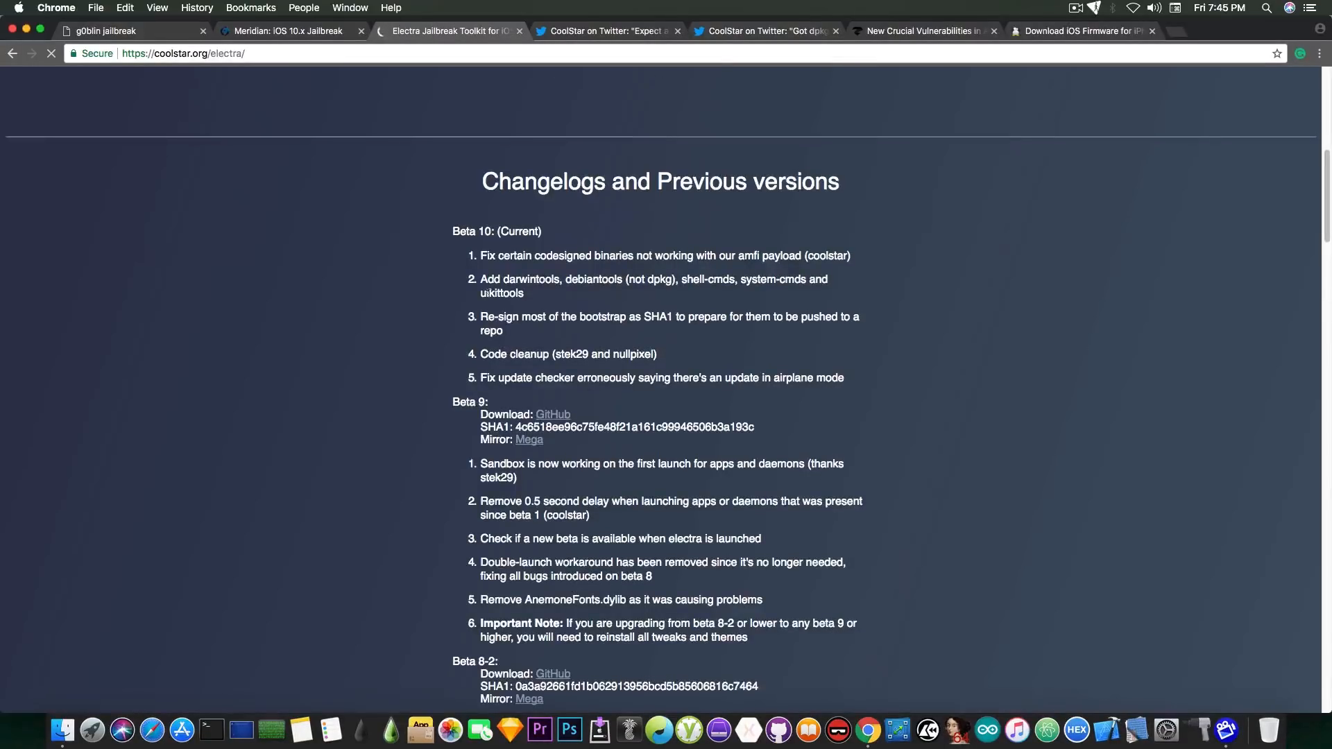
scroll("up", 3)
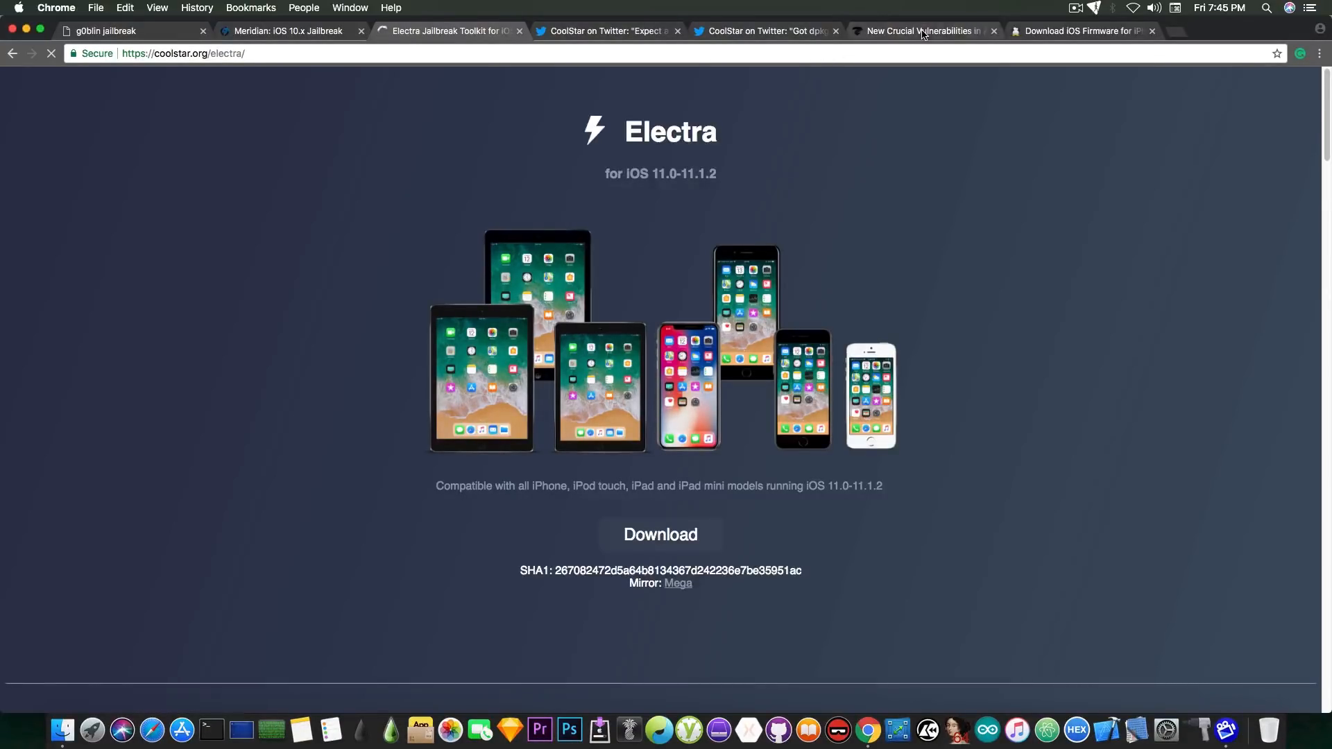
- Read through Zimperium's article on two bluetoothd vulnerabilities patched in iOS 11.2.5
left_click(923, 31)
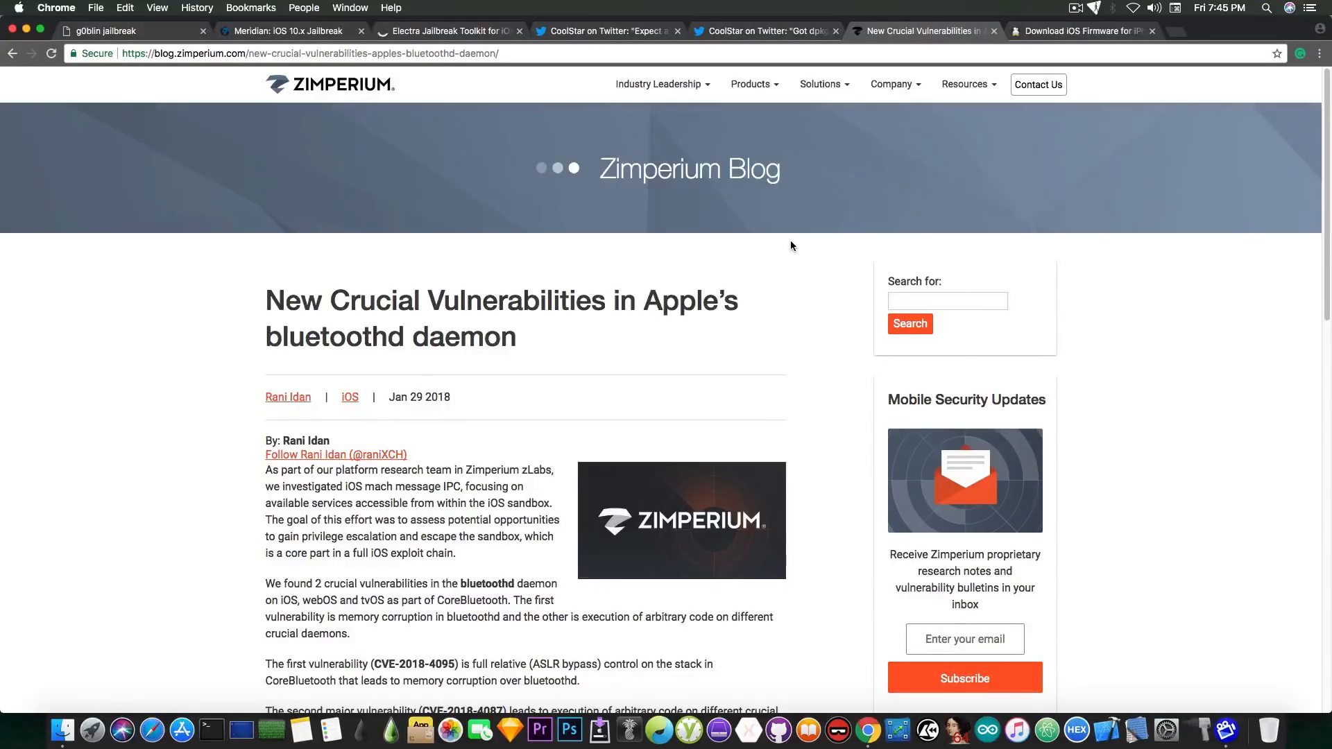
scroll("down", 3)
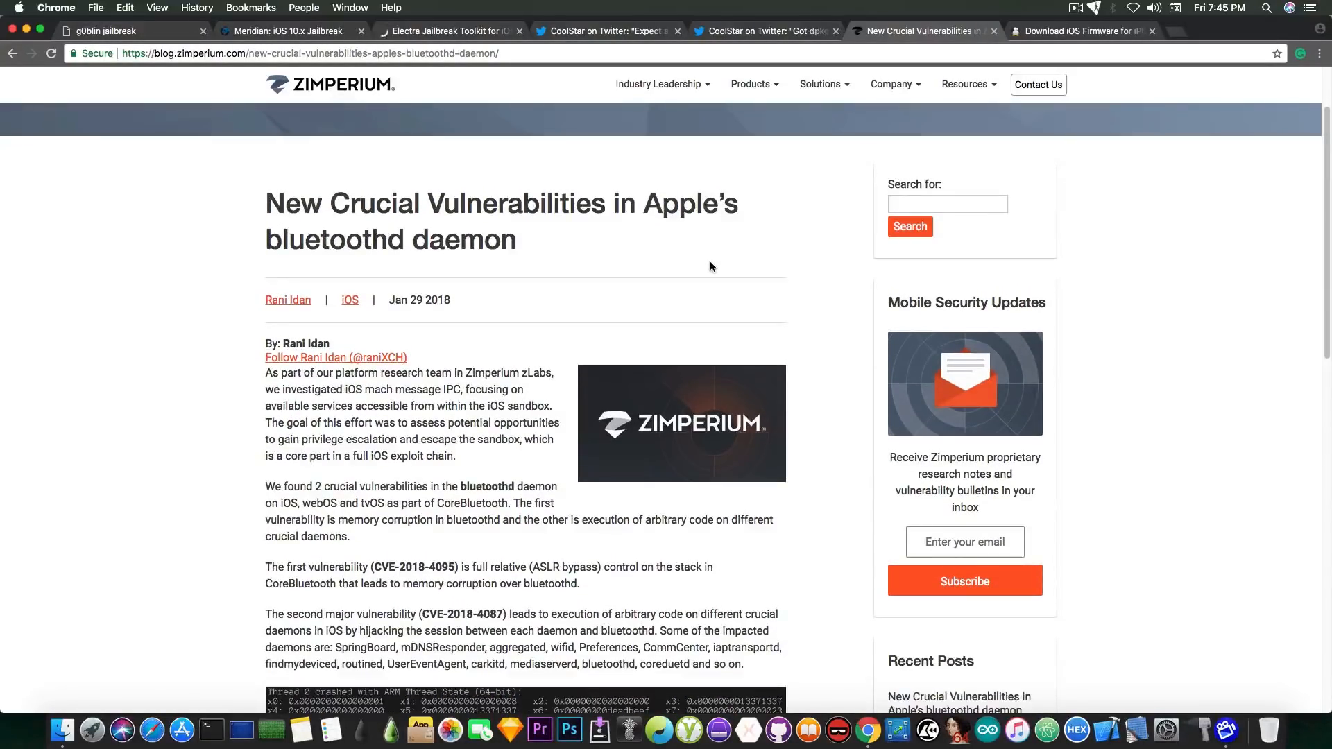
scroll("down", 3)
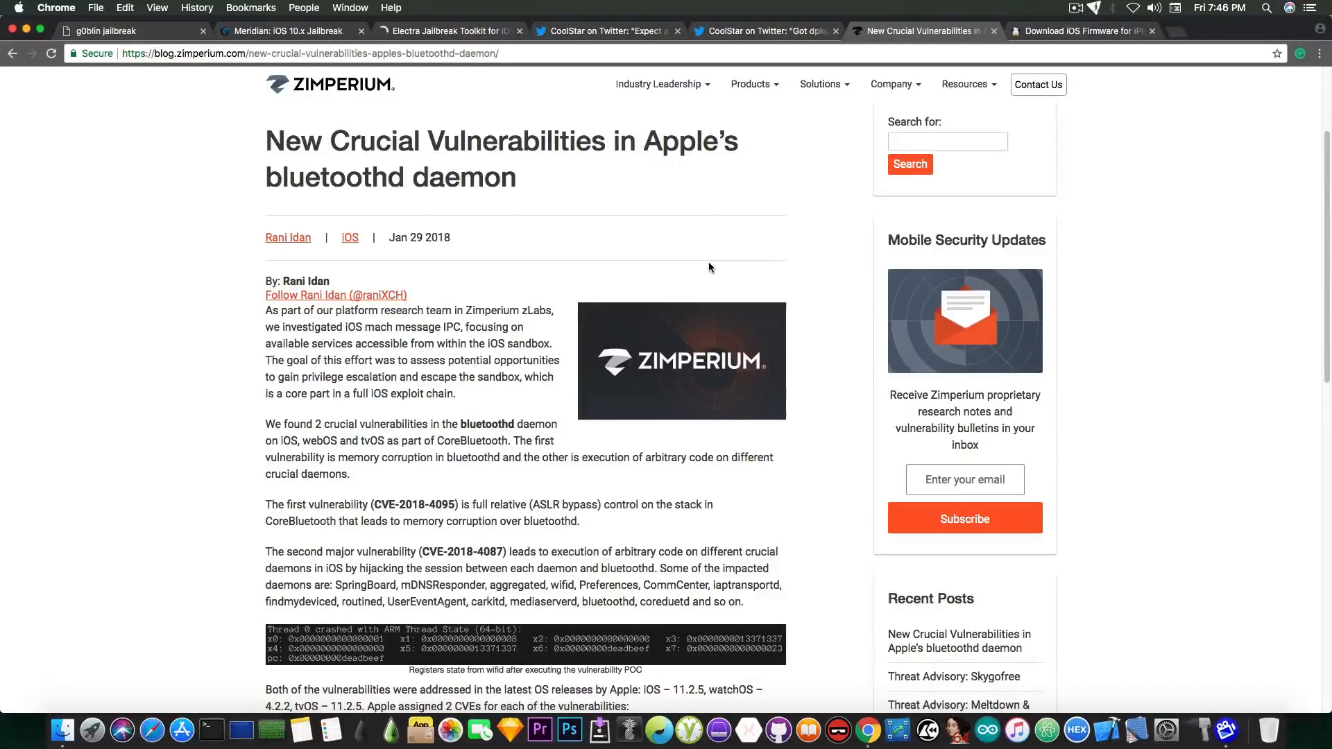
scroll("down", 3)
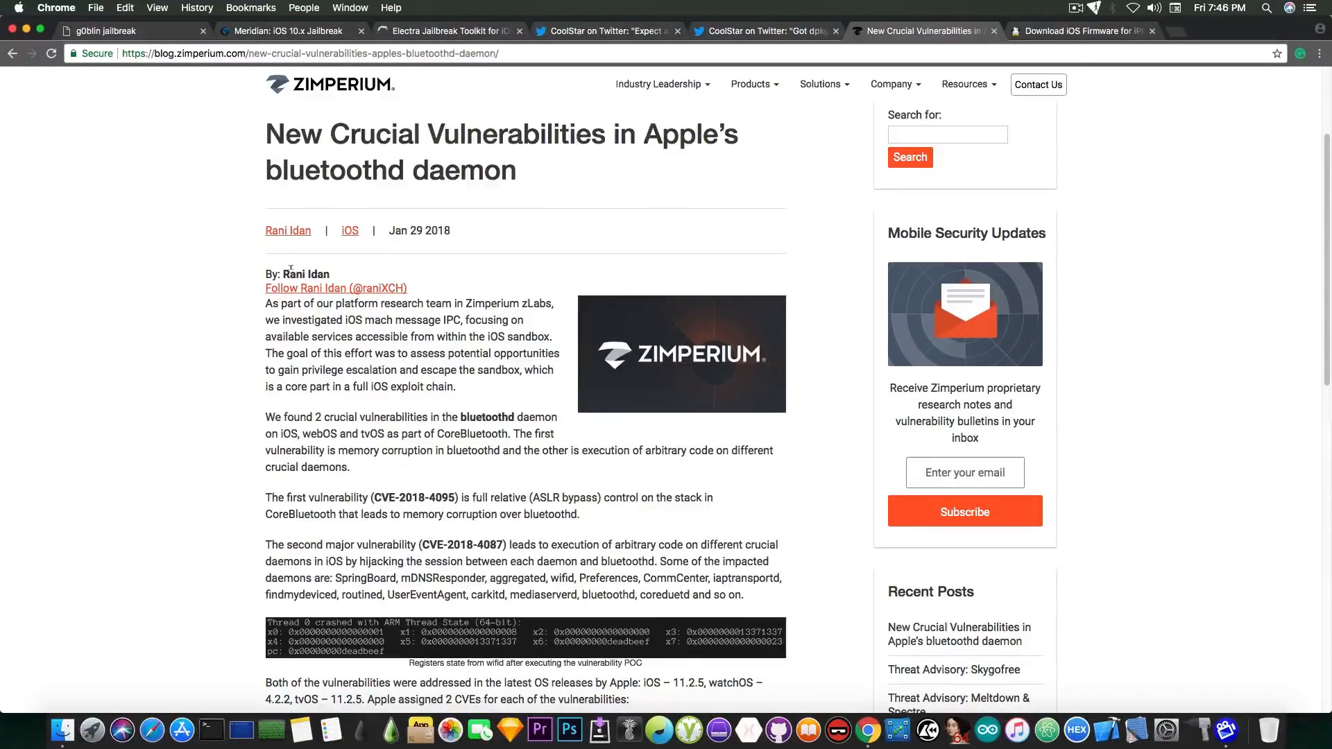
mouse_move(336, 289)
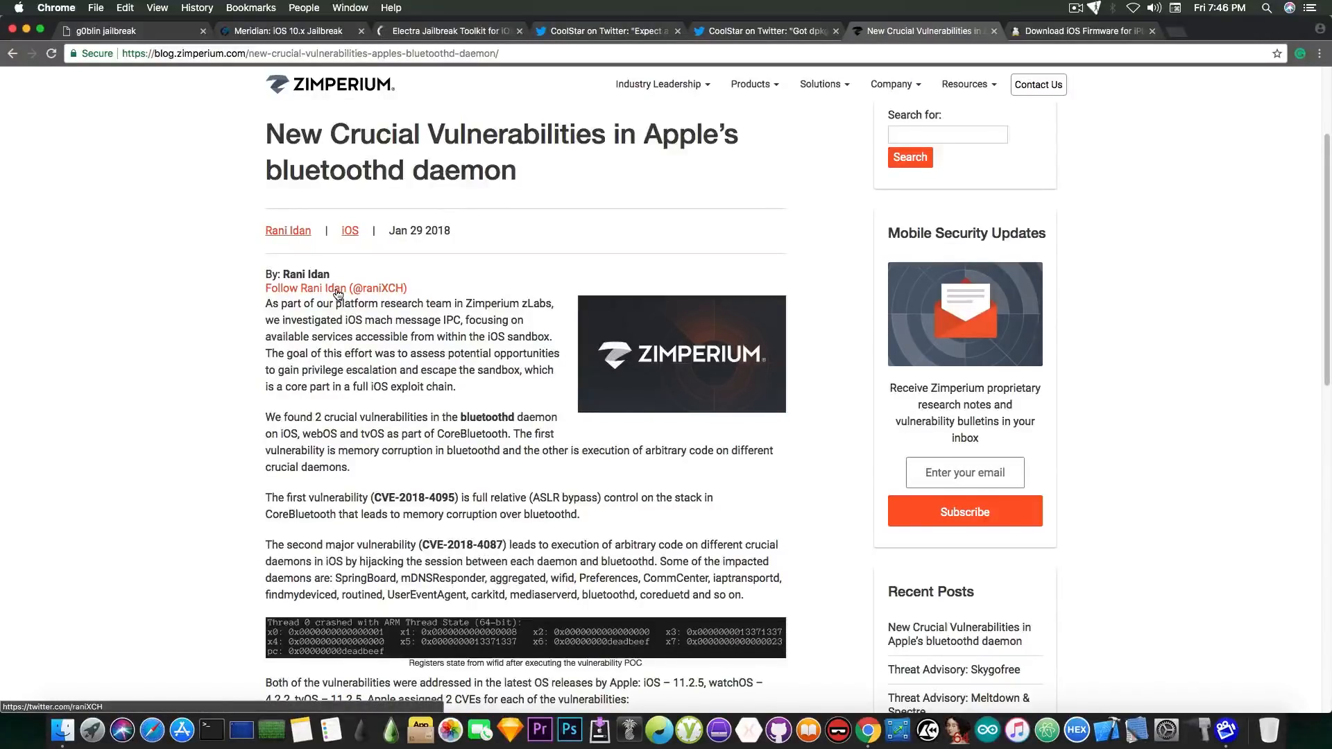
scroll("down", 3)
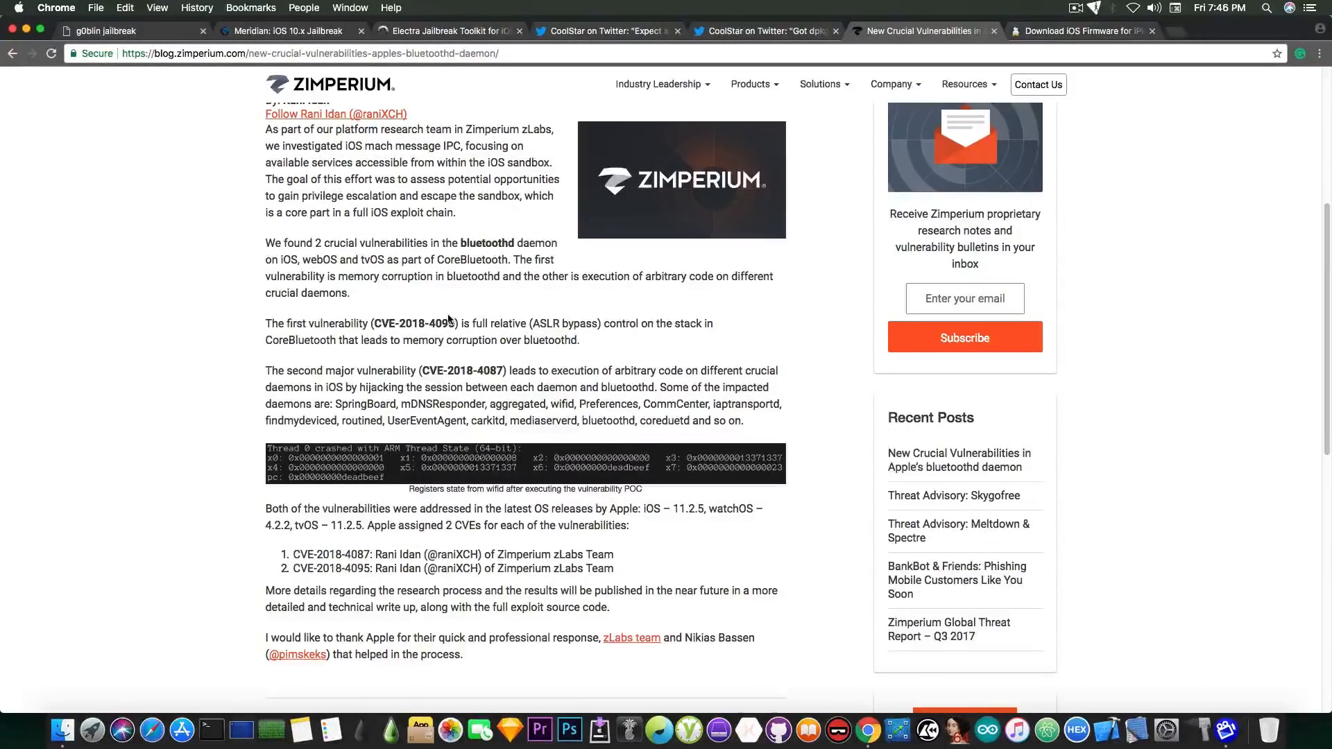
scroll("down", 3)
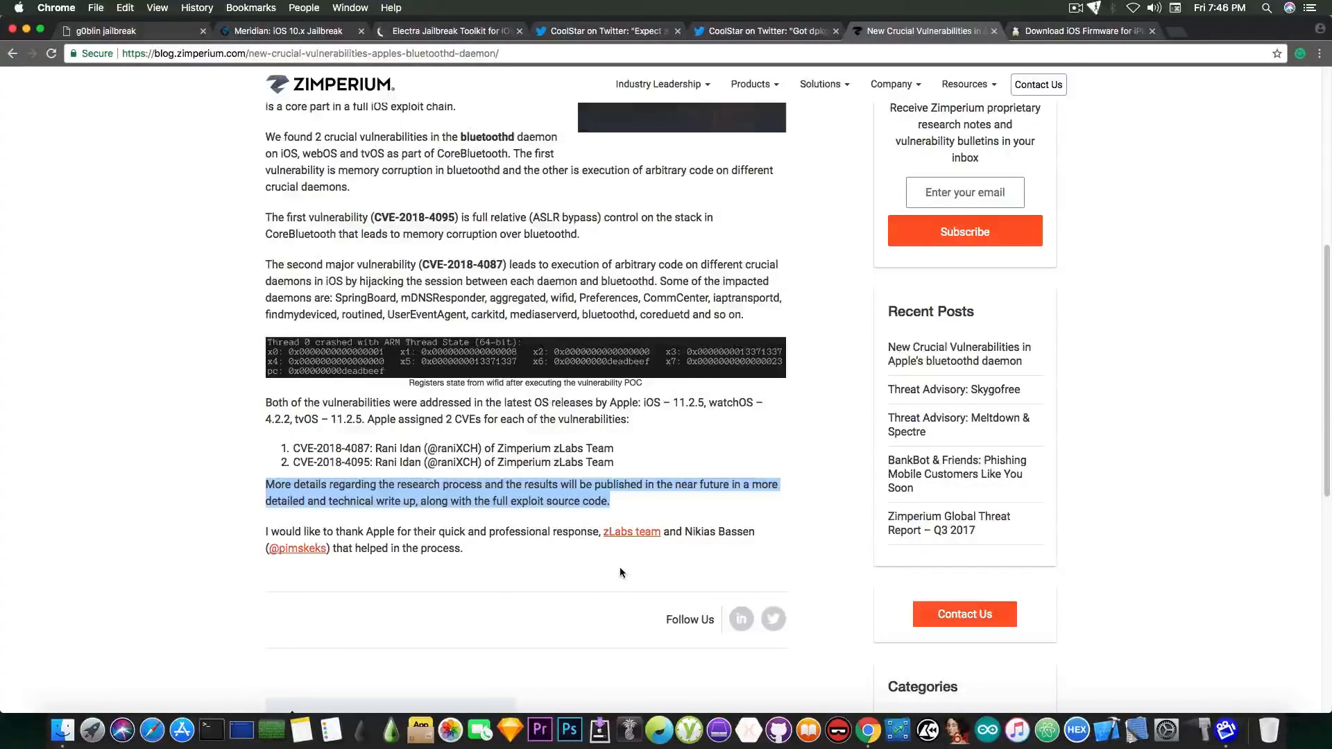
scroll("up", 3)
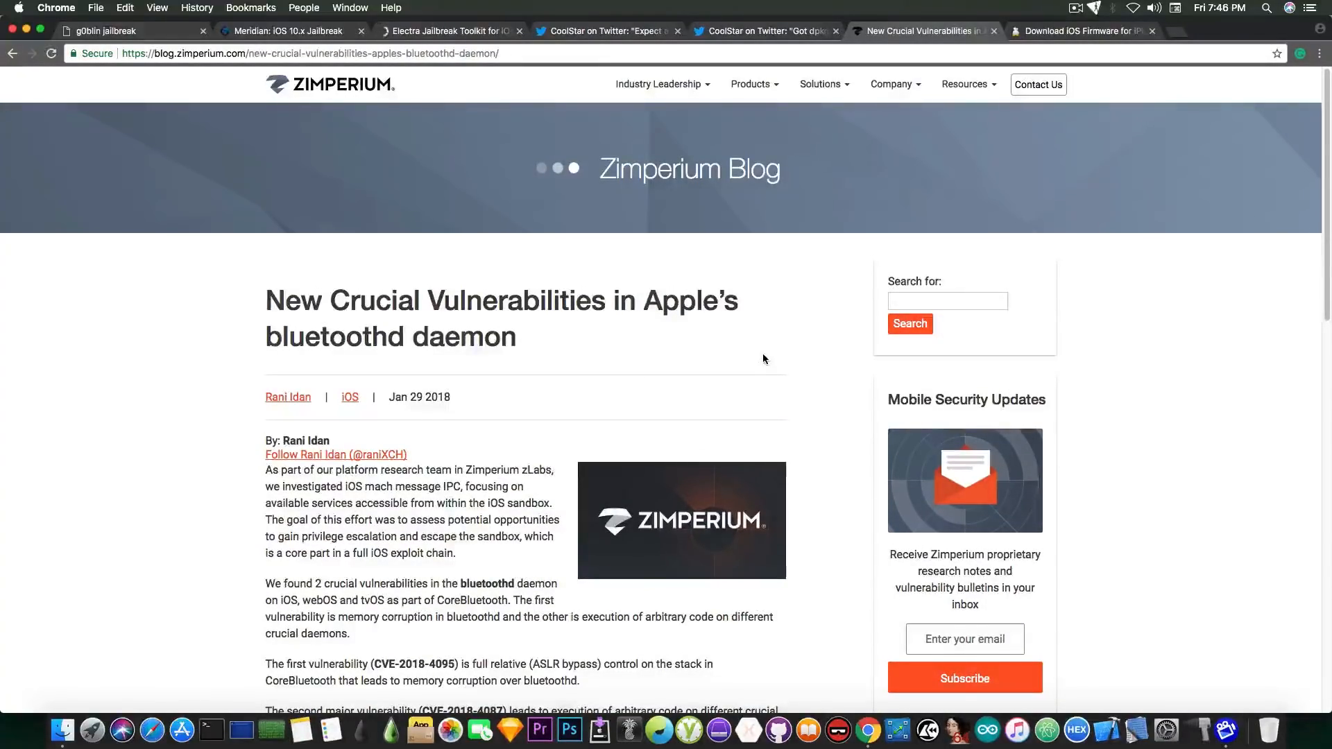
- Review ipsw.me's iPhone 7 Plus firmware list showing iOS 11.2.5 as the only signed IPSW
left_click(1081, 30)
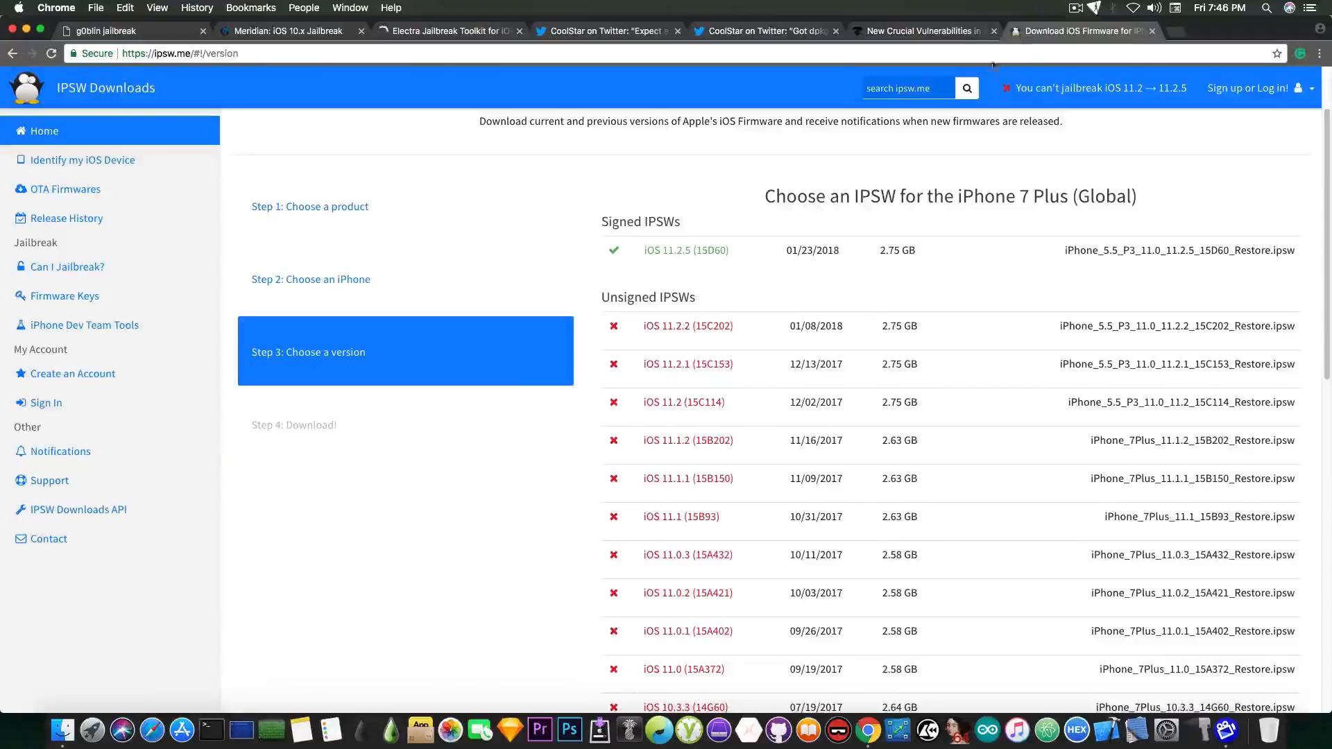
scroll("up", 3)
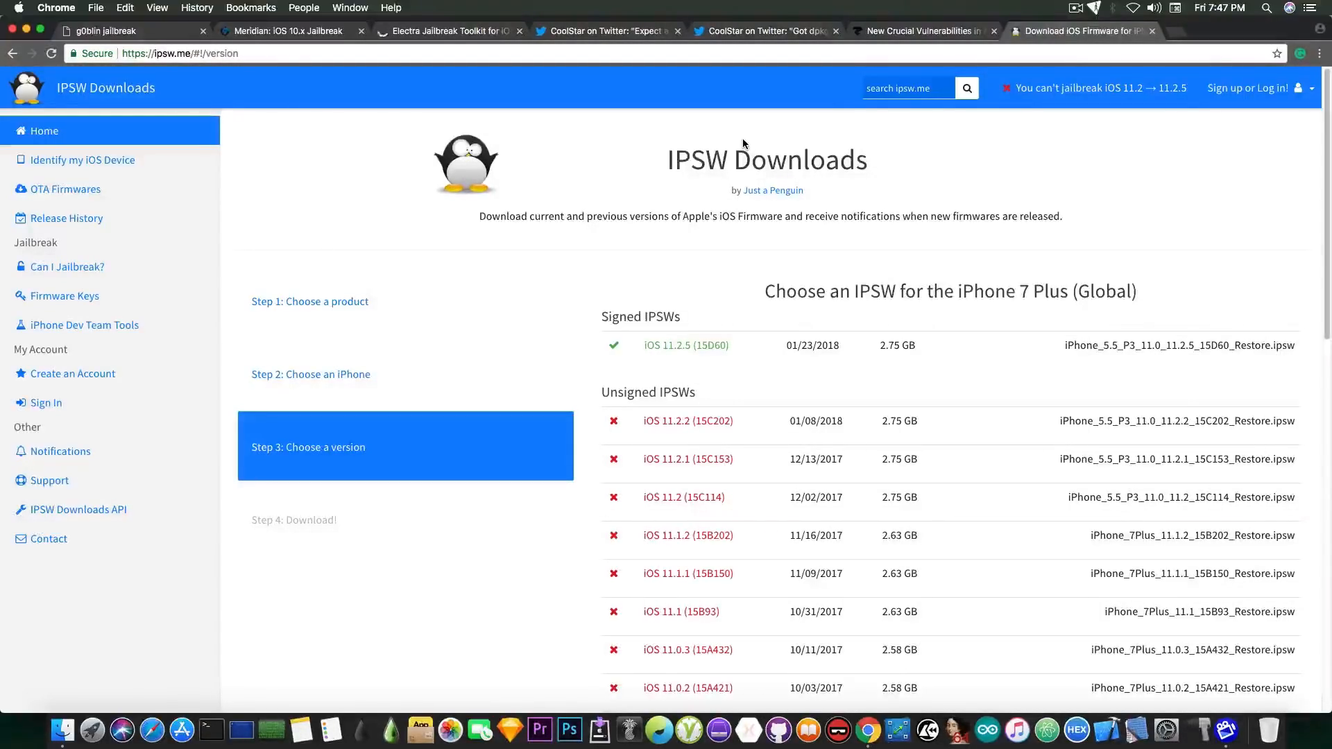
mouse_move(732, 368)
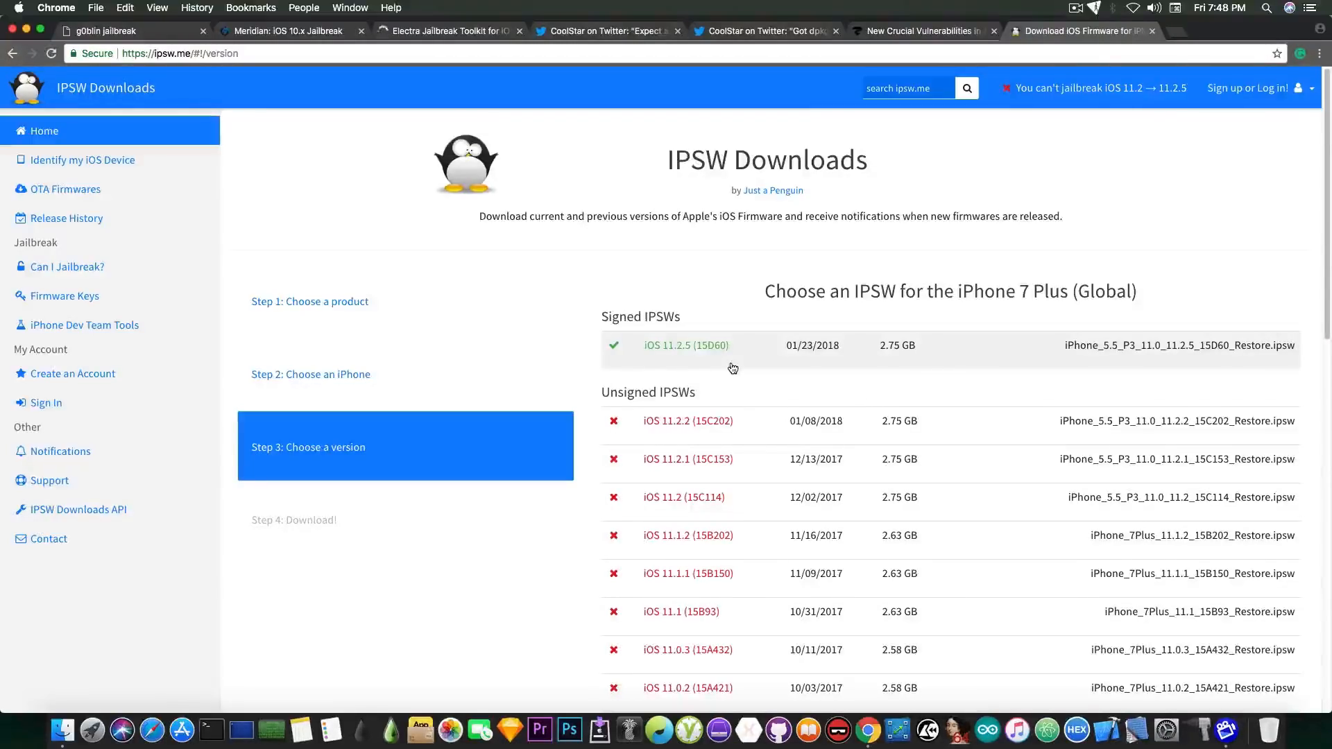
mouse_move(657, 259)
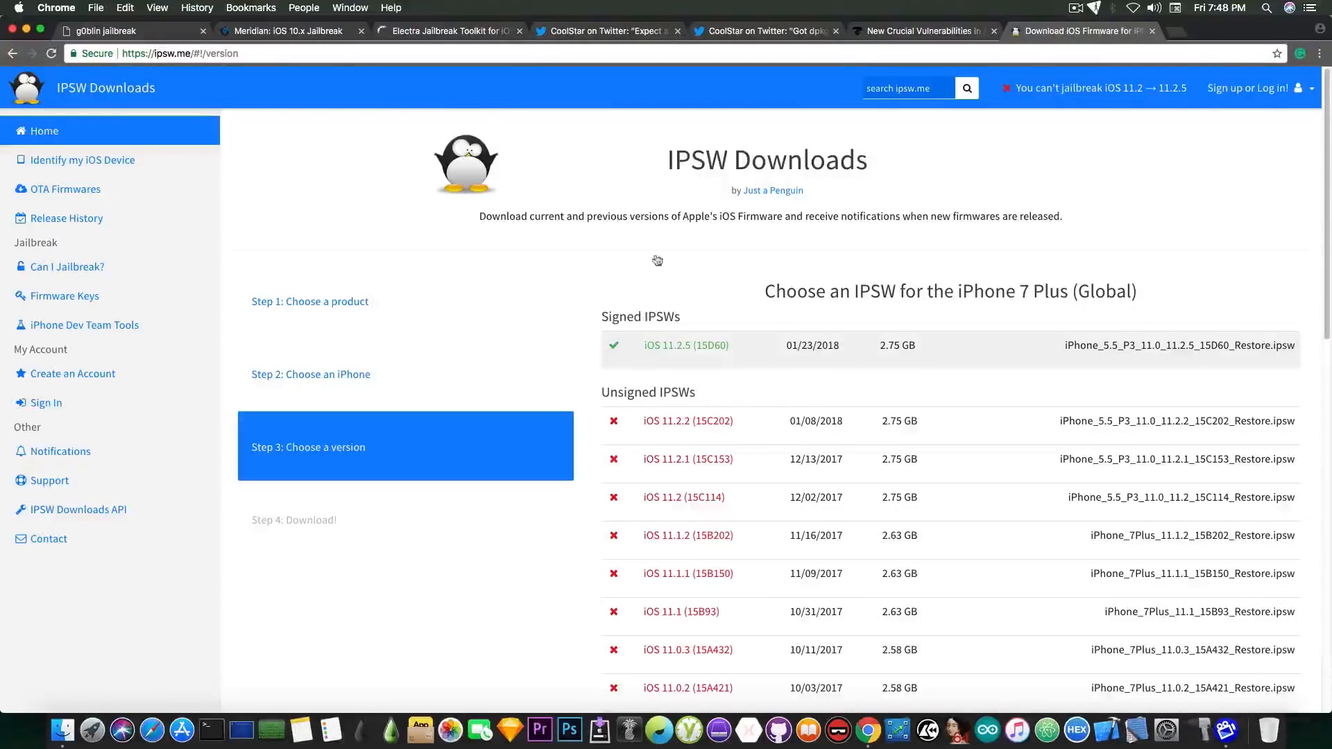